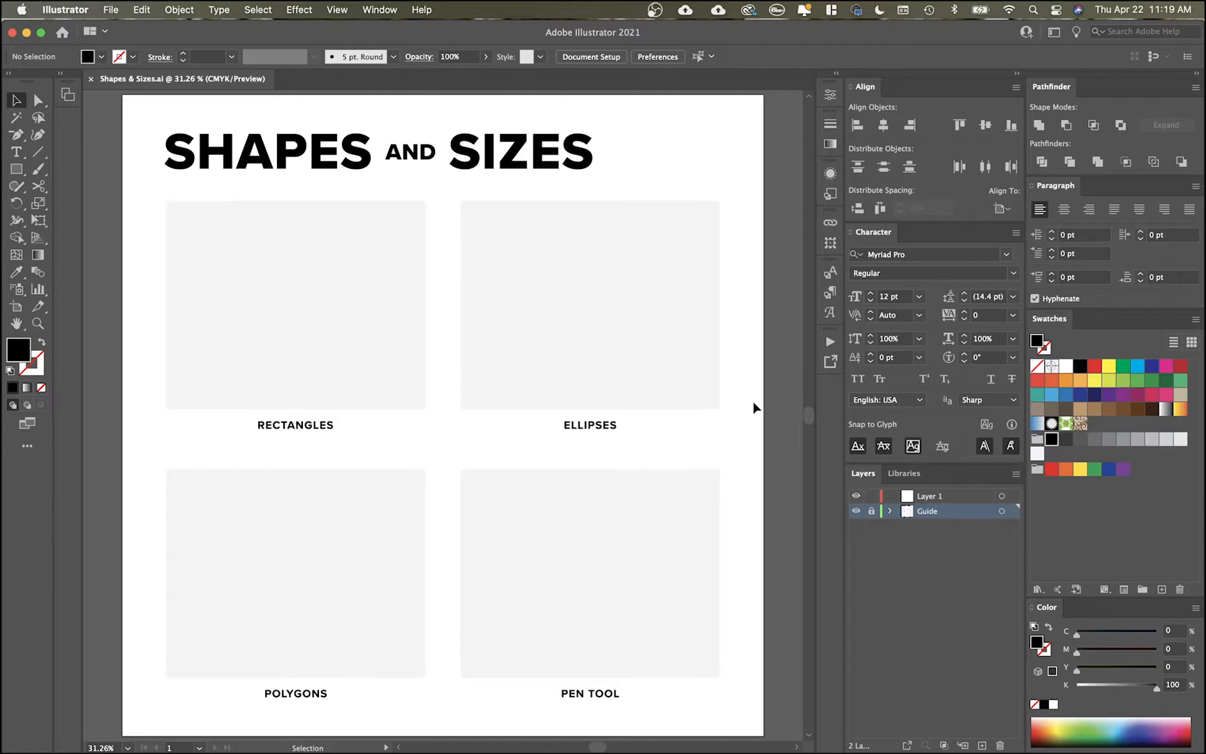
pyautogui.moveTo(150, 184)
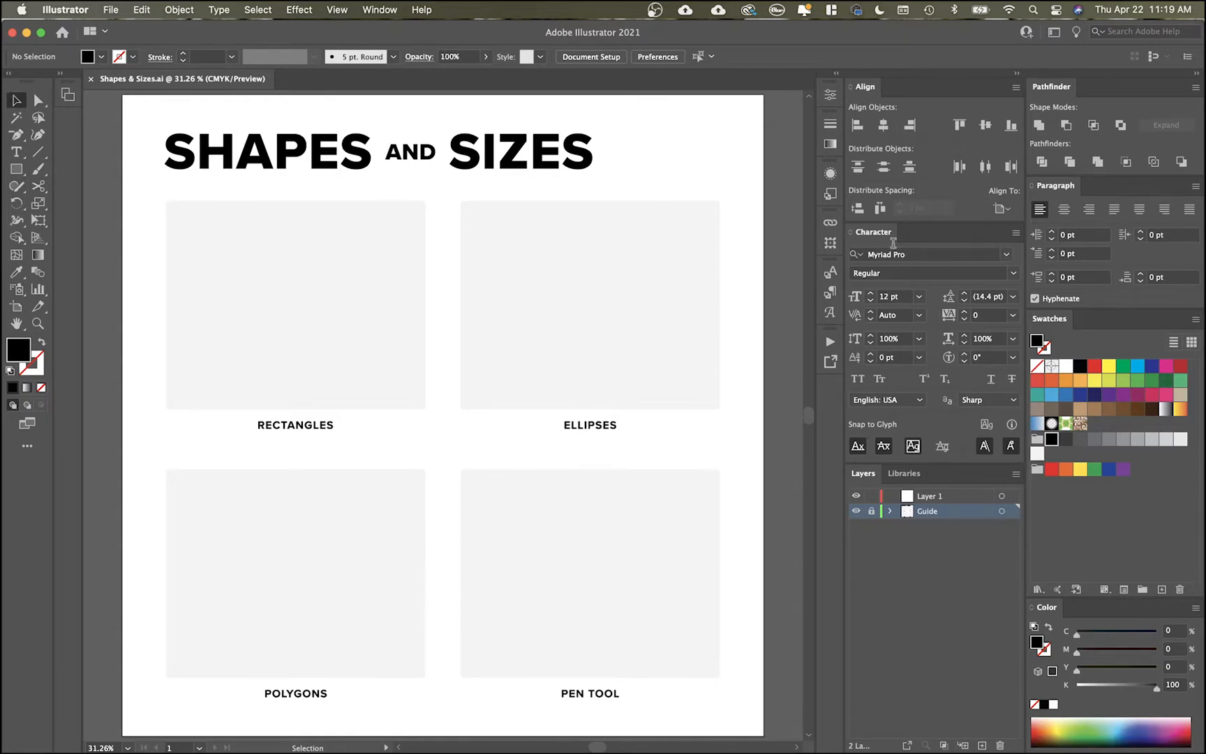
pyautogui.moveTo(904, 116)
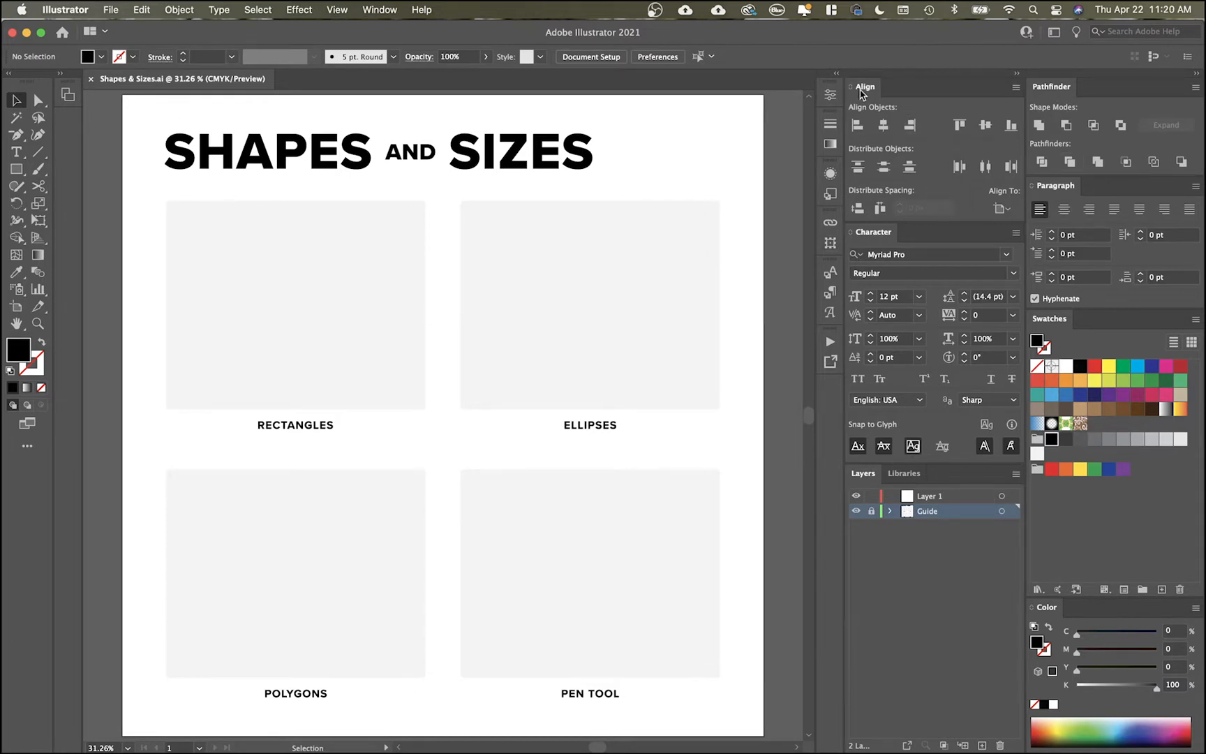
pyautogui.moveTo(906, 473)
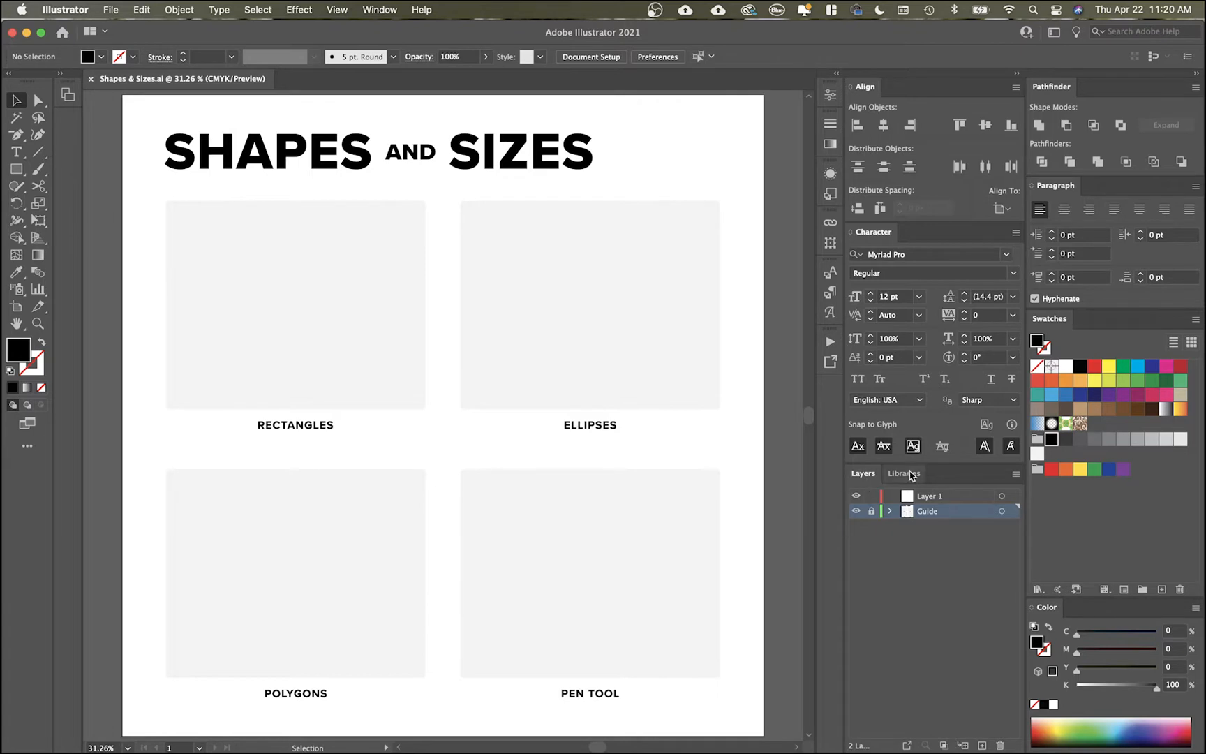
# Step: Pick the Rectangle tool, centre the Rectangles box and draw a small square in it
pyautogui.click(379, 10)
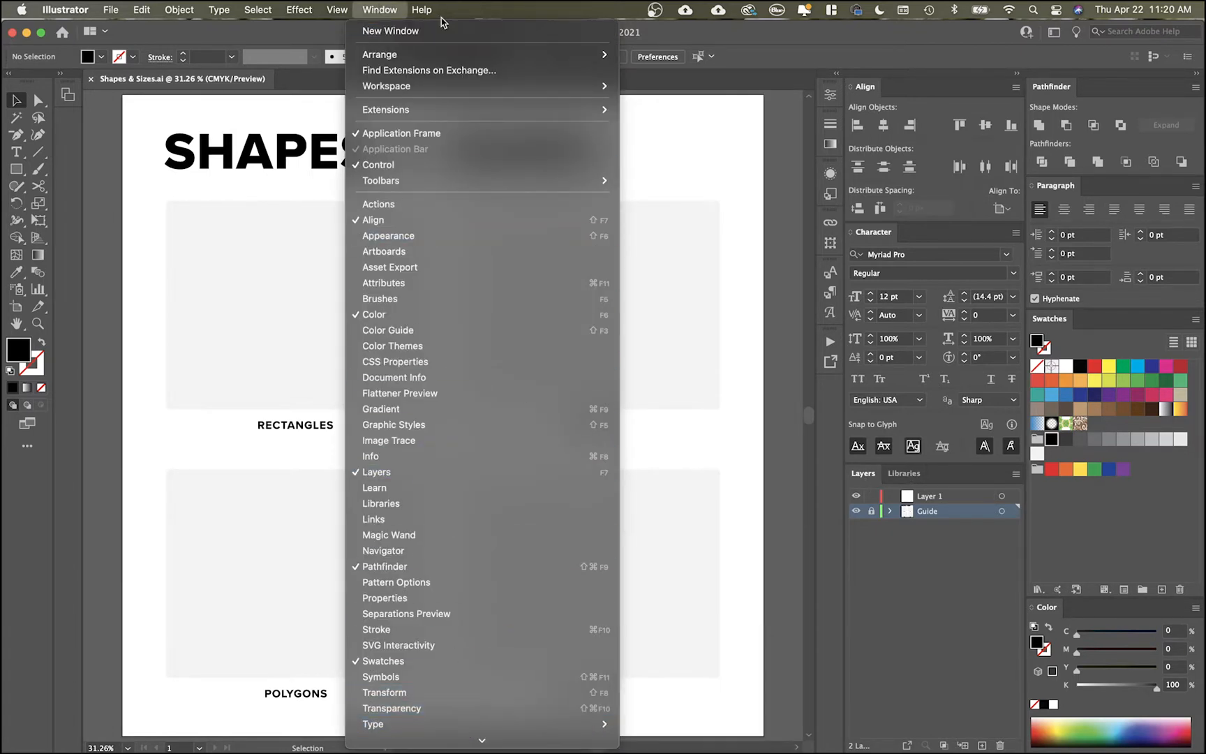
pyautogui.click(794, 171)
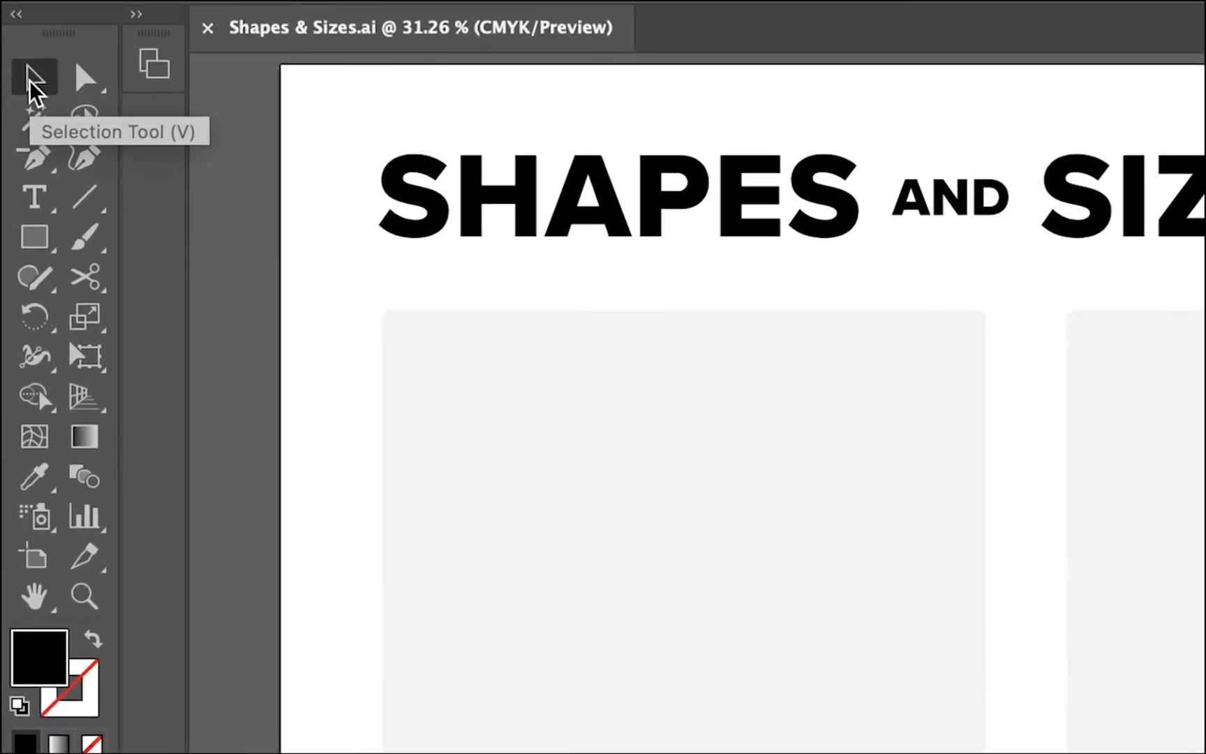
pyautogui.moveTo(46, 86)
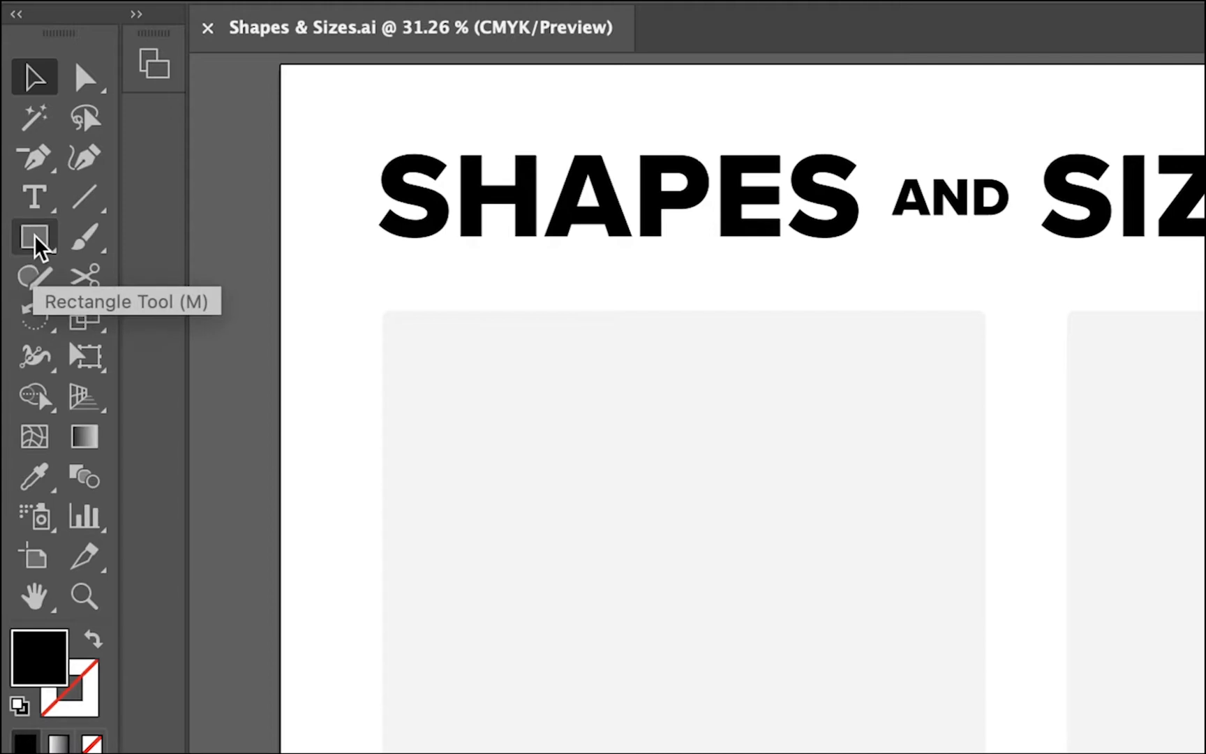
pyautogui.moveTo(30, 254)
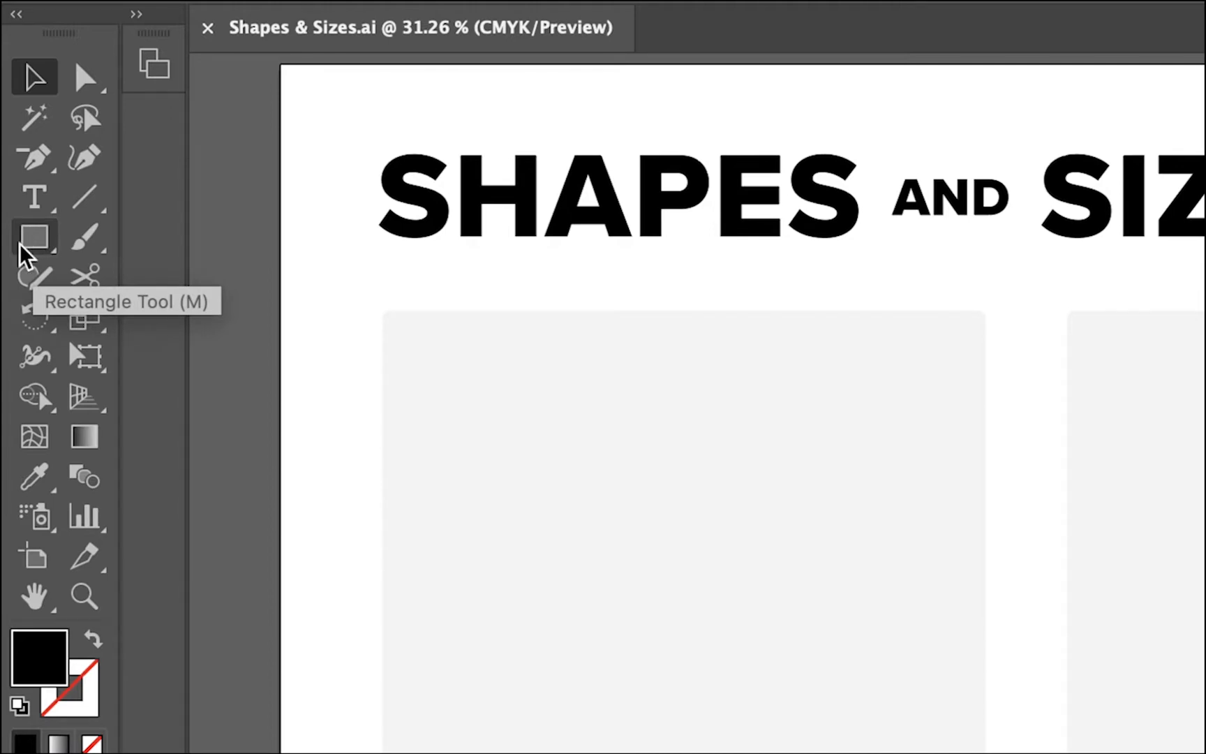
pyautogui.moveTo(50, 265)
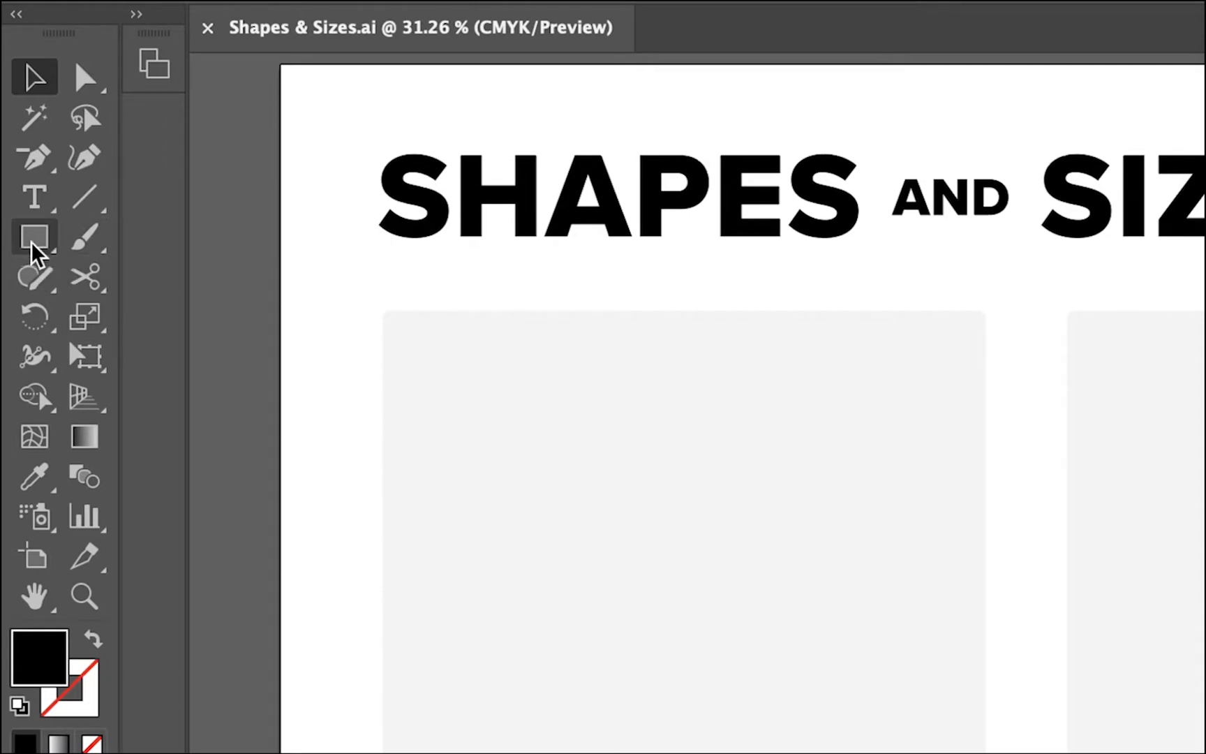
pyautogui.click(33, 237)
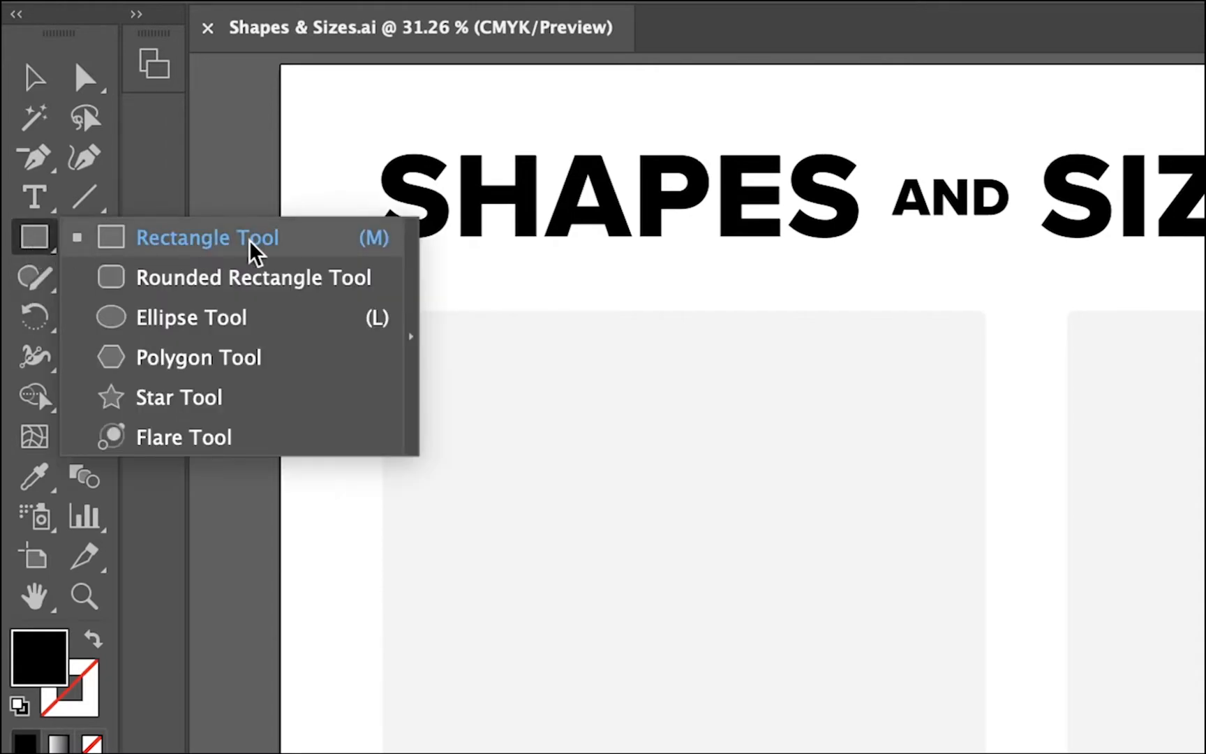
pyautogui.moveTo(258, 358)
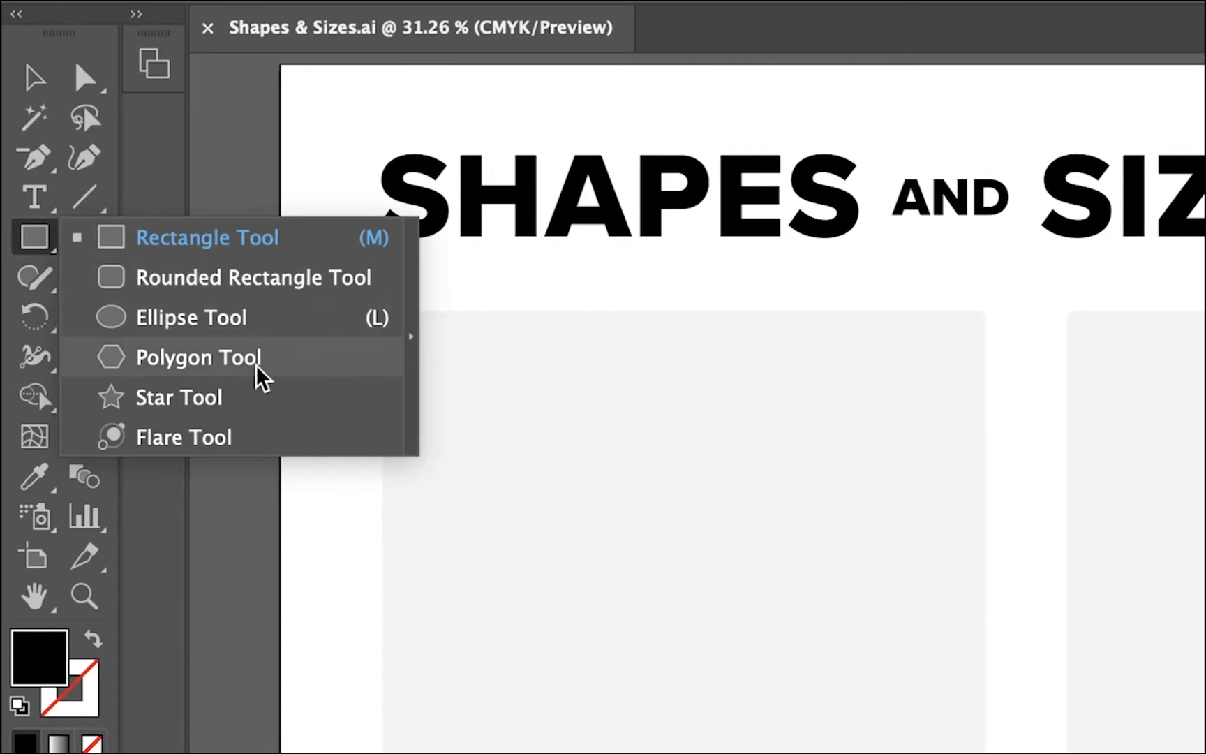
pyautogui.moveTo(284, 239)
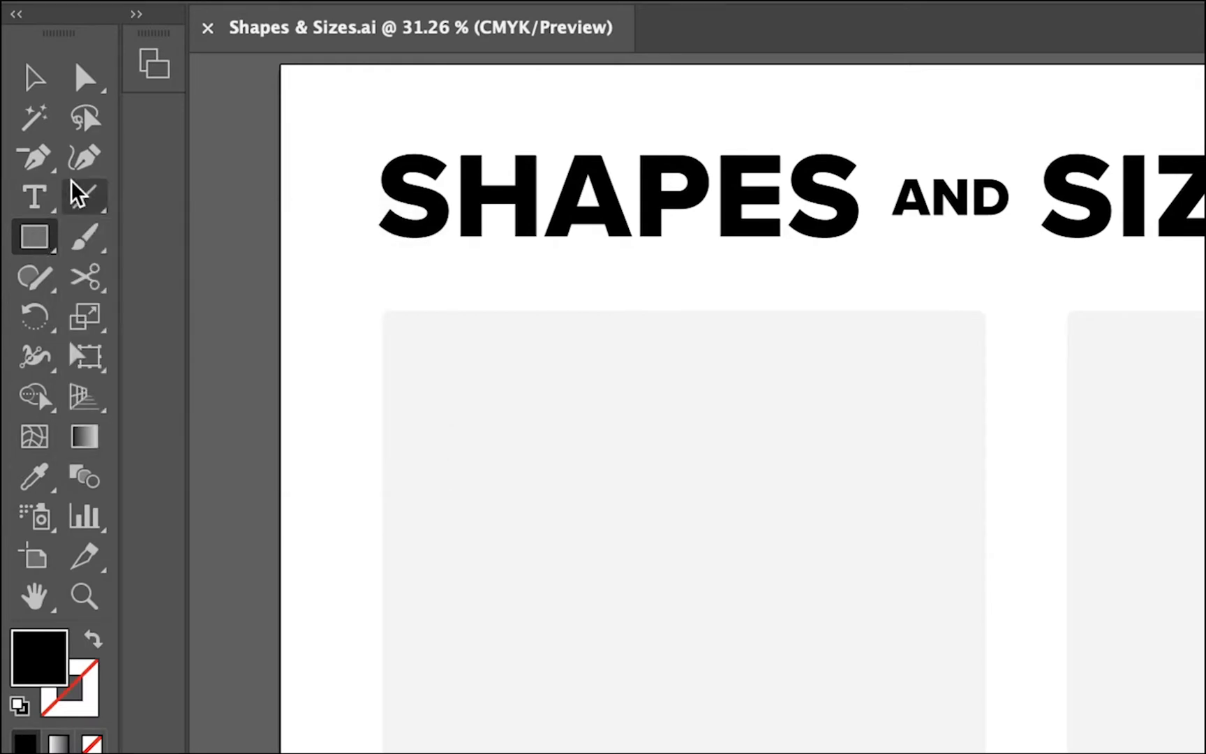
pyautogui.click(34, 157)
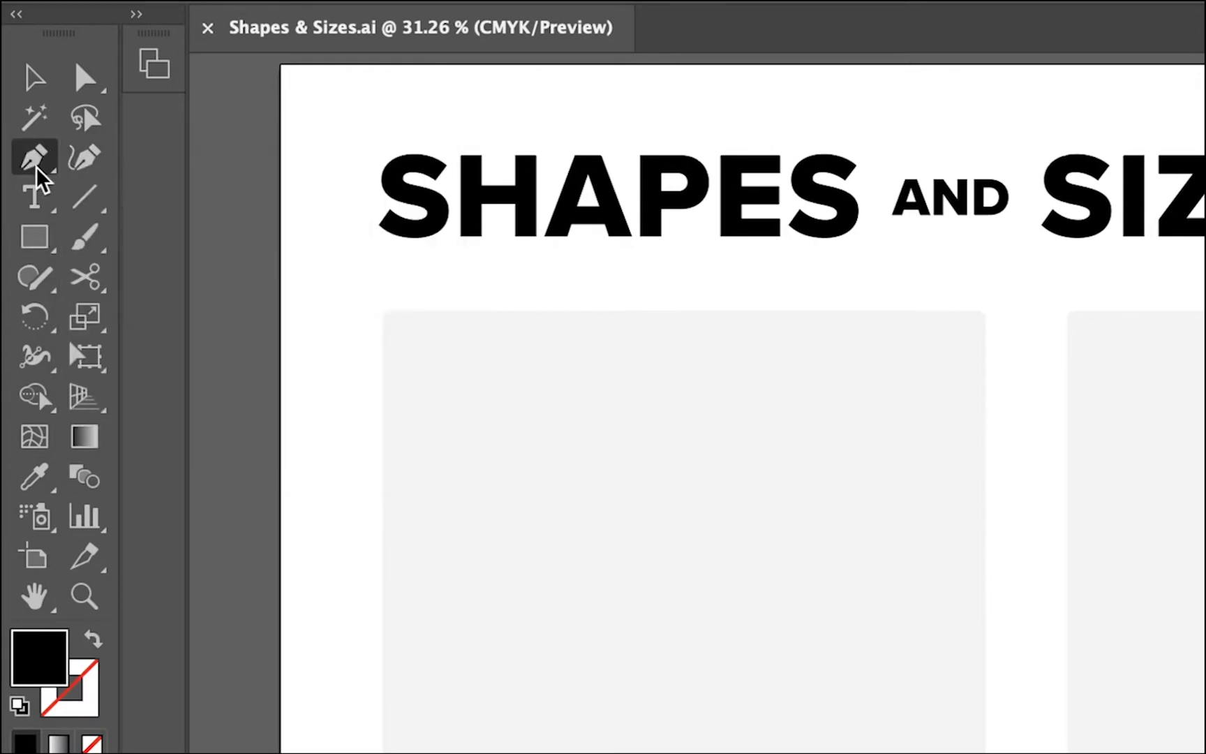
pyautogui.moveTo(35, 157)
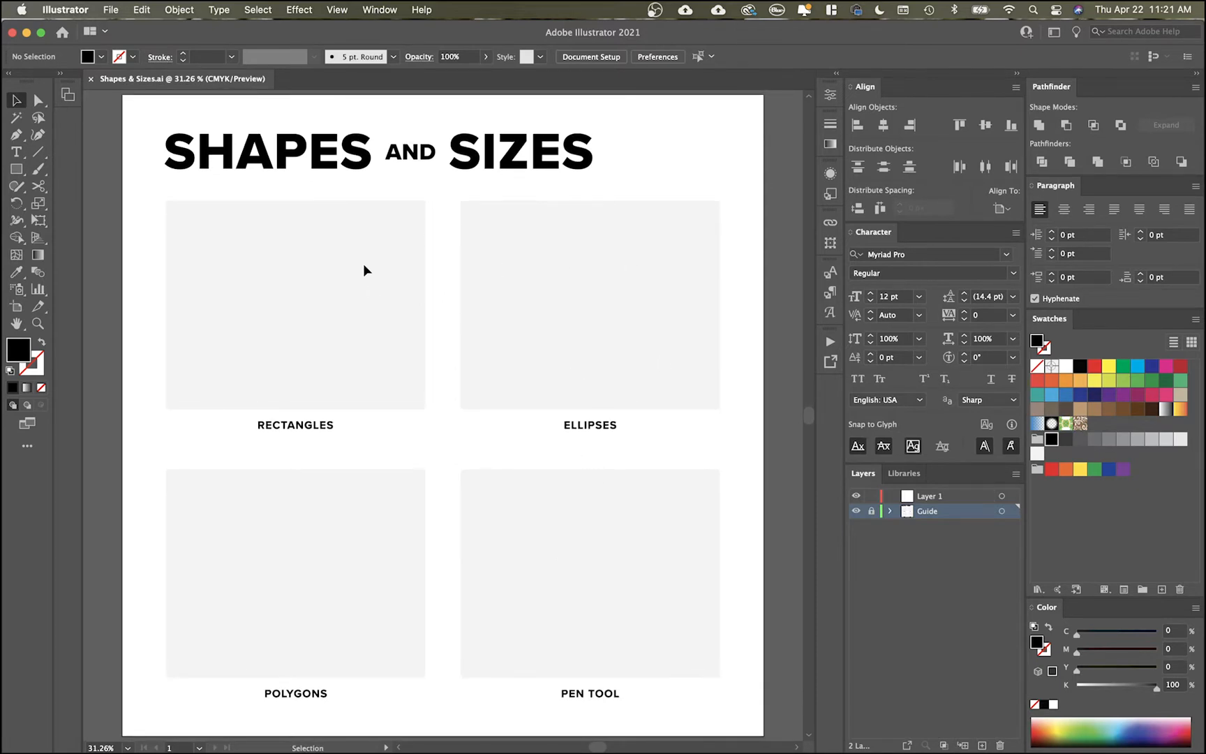
pyautogui.moveTo(622, 427)
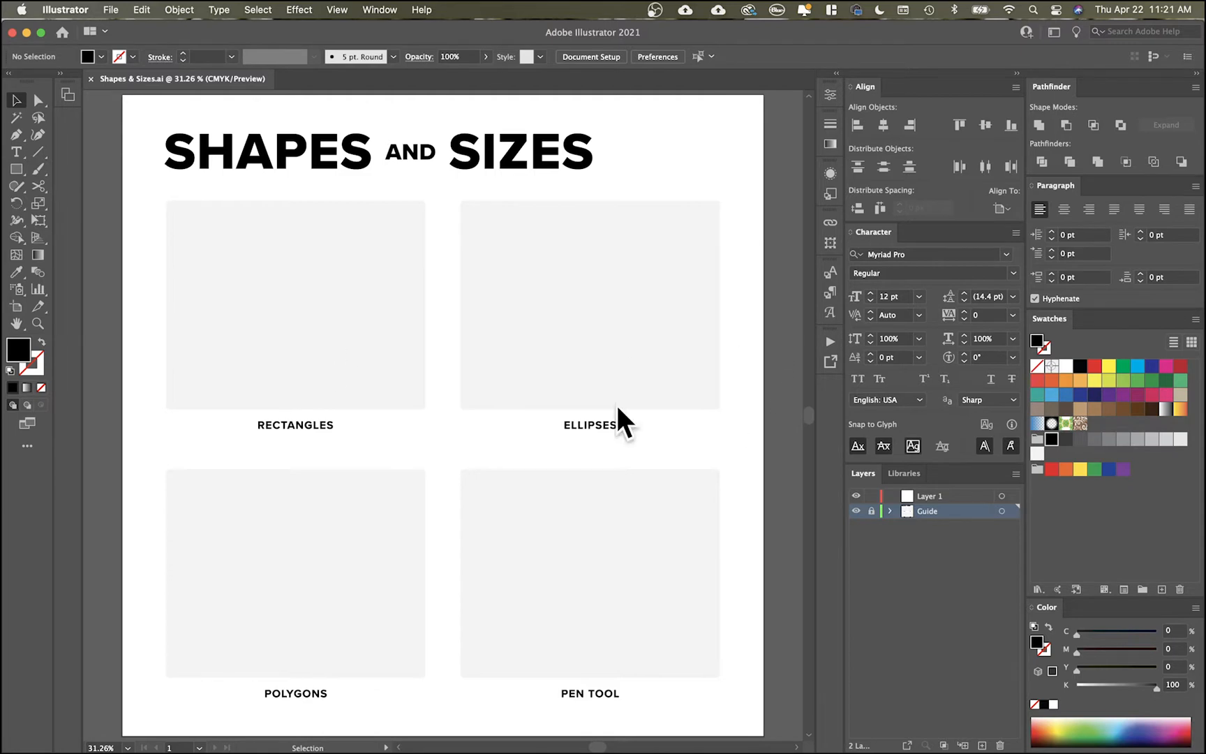
pyautogui.moveTo(578, 412)
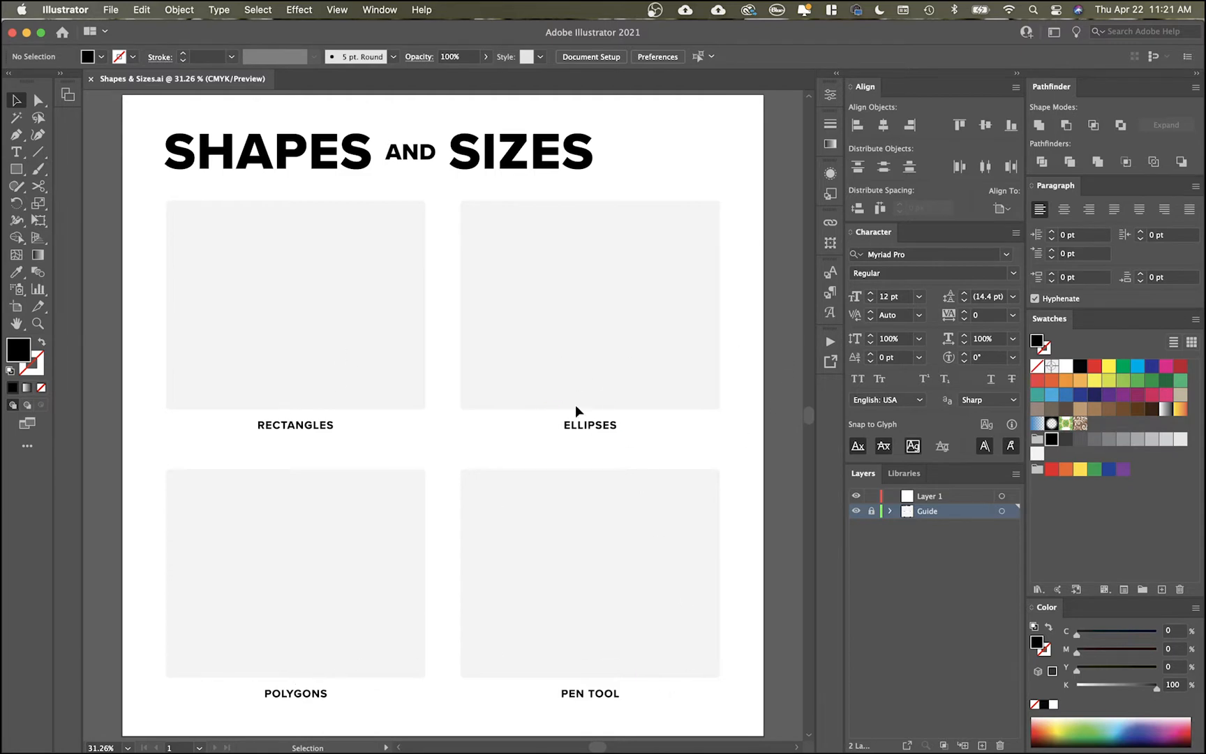
pyautogui.moveTo(491, 231)
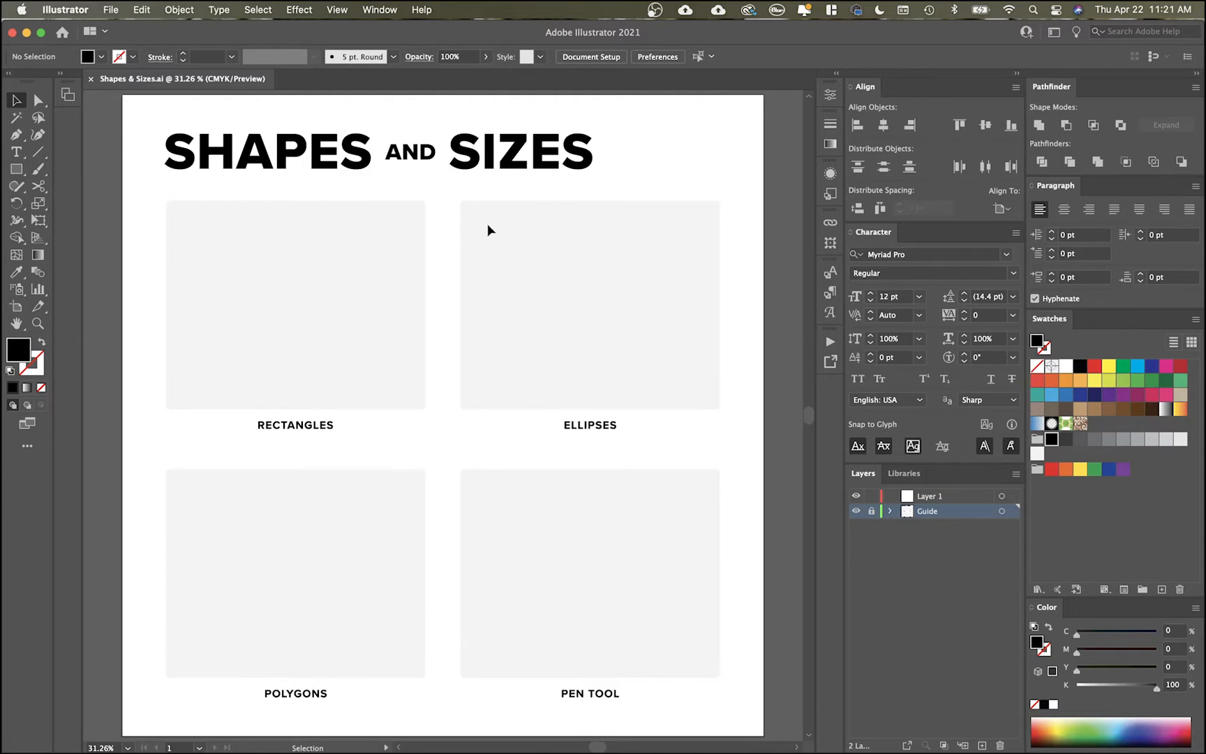
pyautogui.moveTo(66, 221)
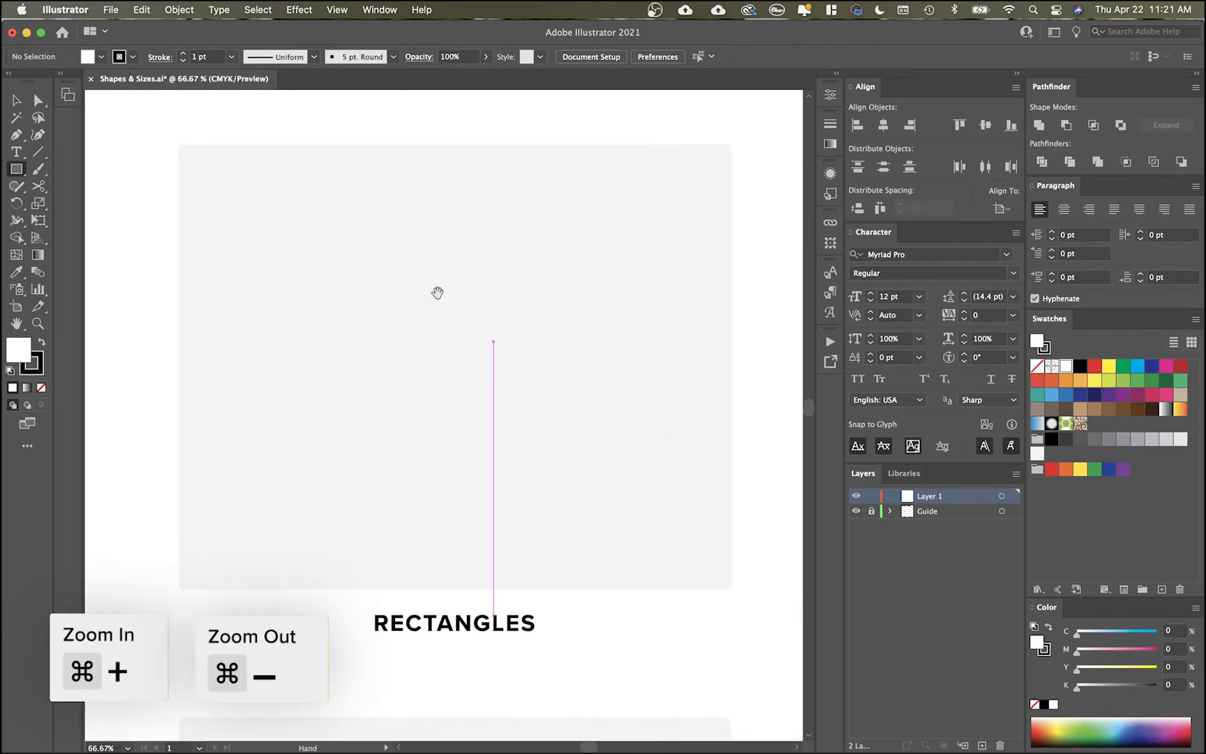
pyautogui.moveTo(201, 206); pyautogui.dragTo(292, 318)
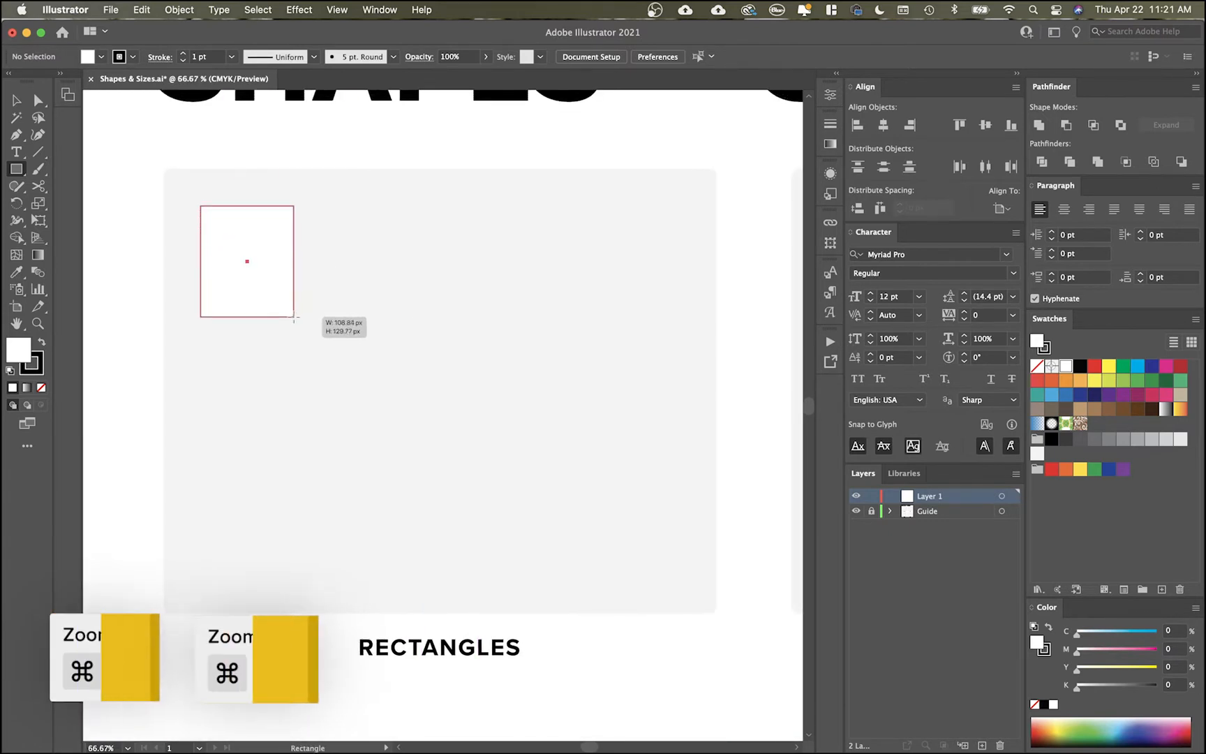
pyautogui.moveTo(376, 193); pyautogui.dragTo(450, 265)
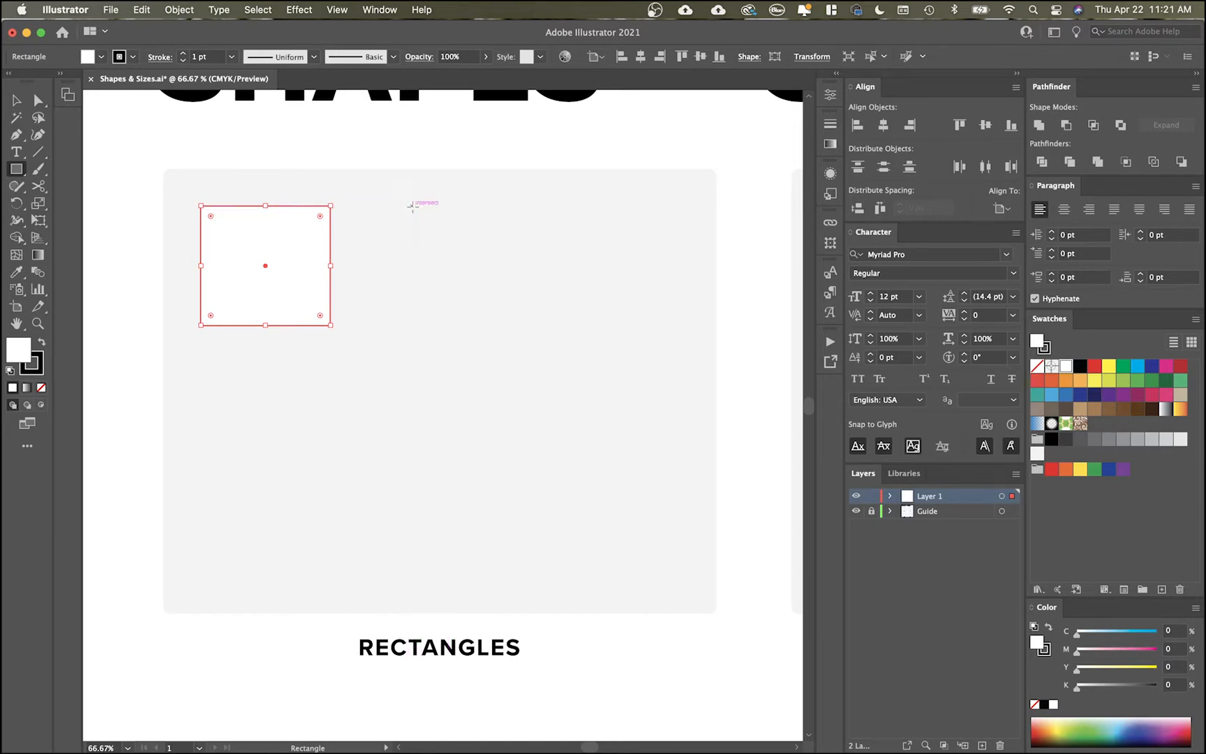
# Step: Draw a second, larger perfect square to the right, growing it toward the box's lower right
pyautogui.moveTo(412, 206); pyautogui.dragTo(531, 391)
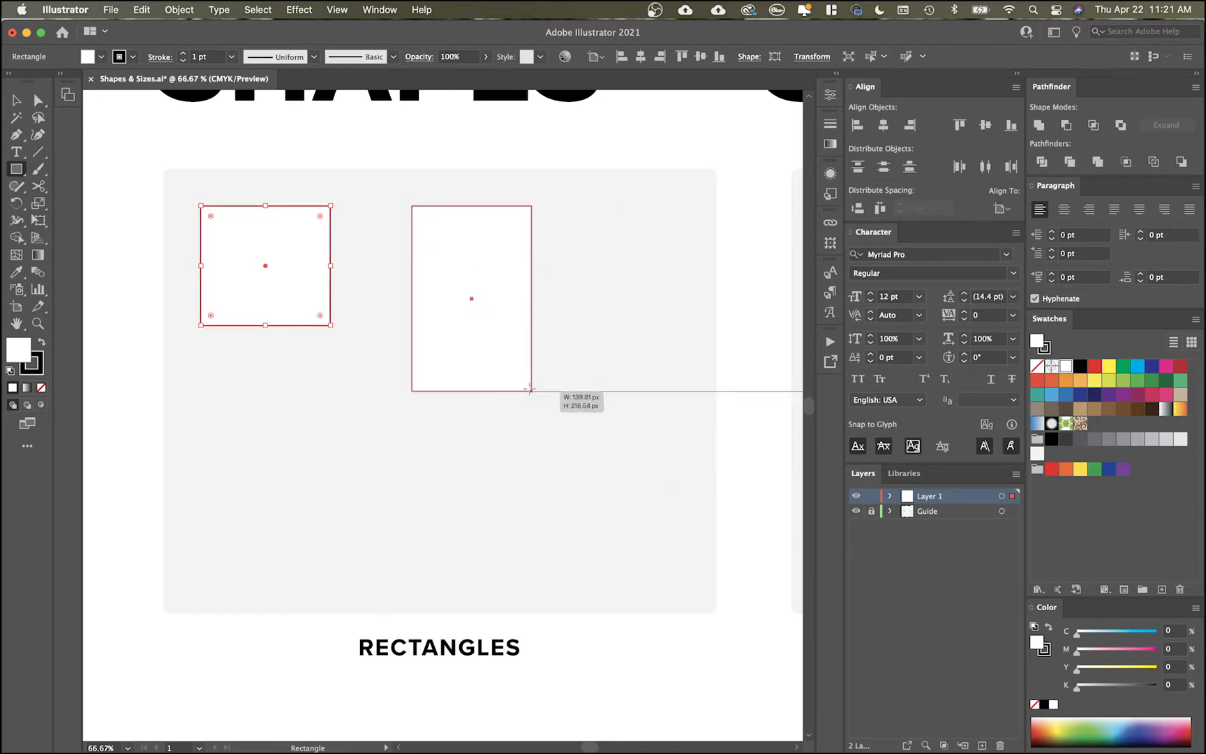
pyautogui.moveTo(529, 391); pyautogui.dragTo(476, 356)
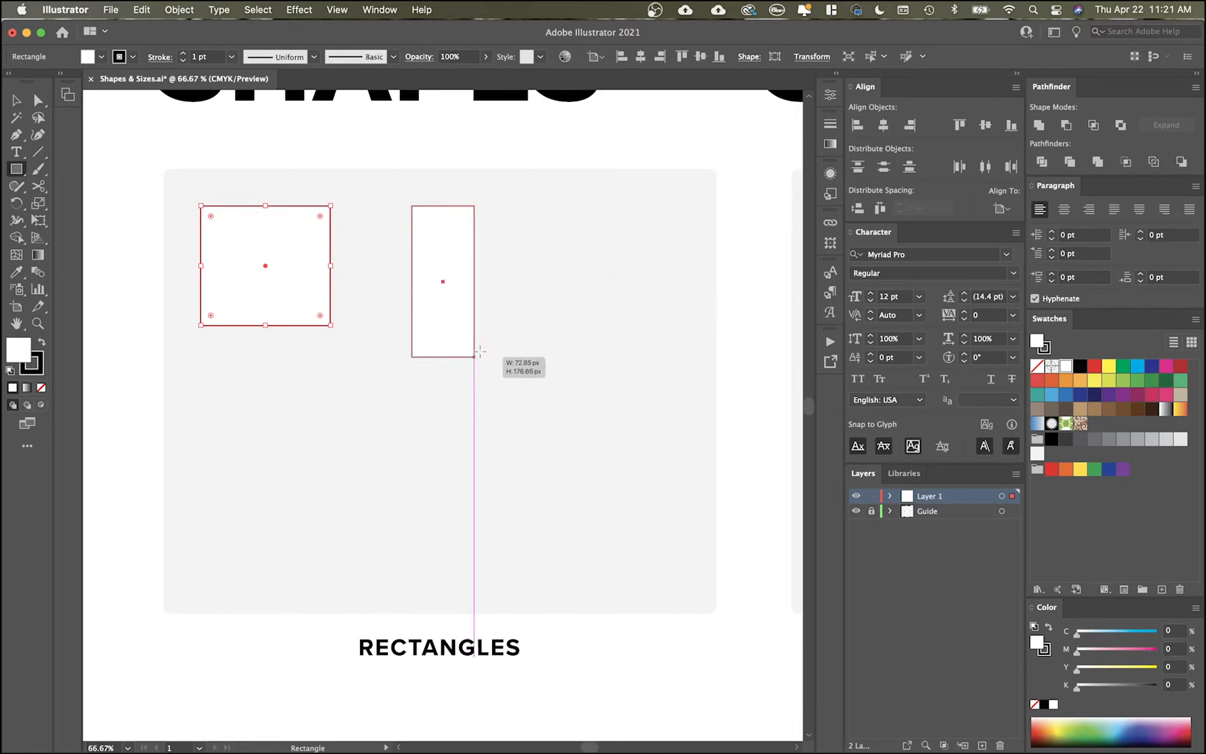
pyautogui.moveTo(479, 356); pyautogui.dragTo(486, 275)
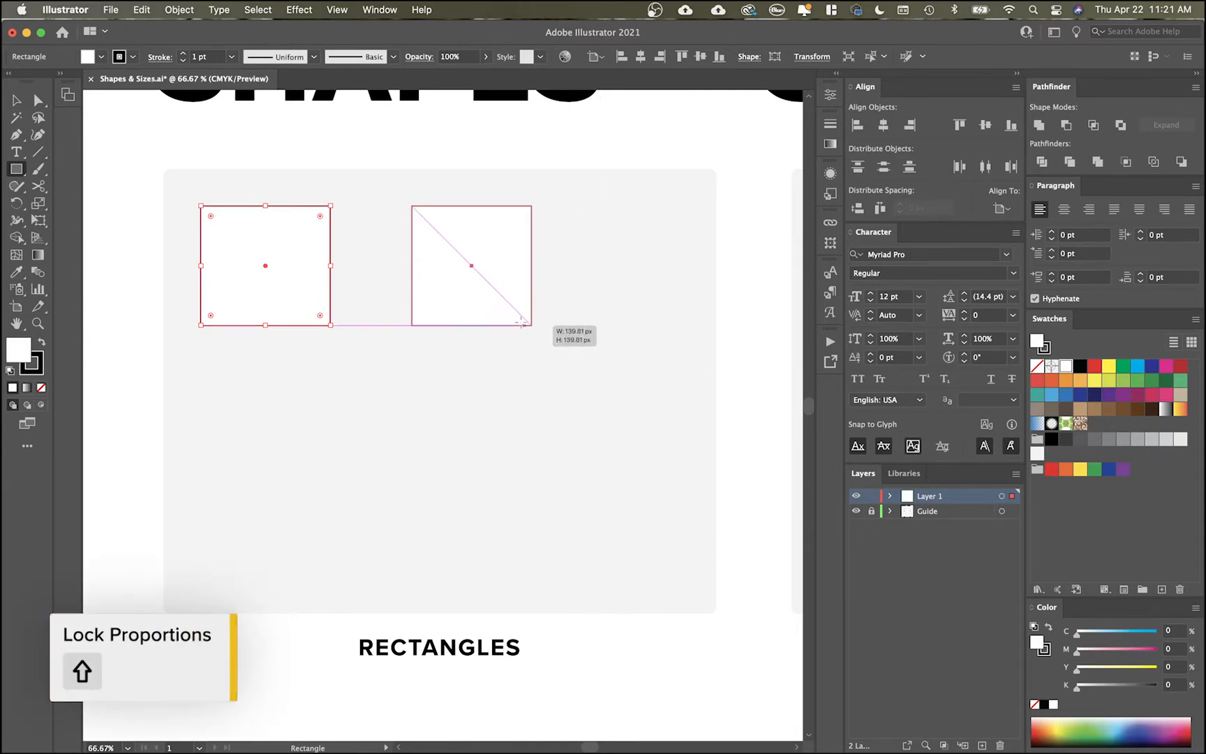
pyautogui.moveTo(524, 322); pyautogui.dragTo(619, 405)
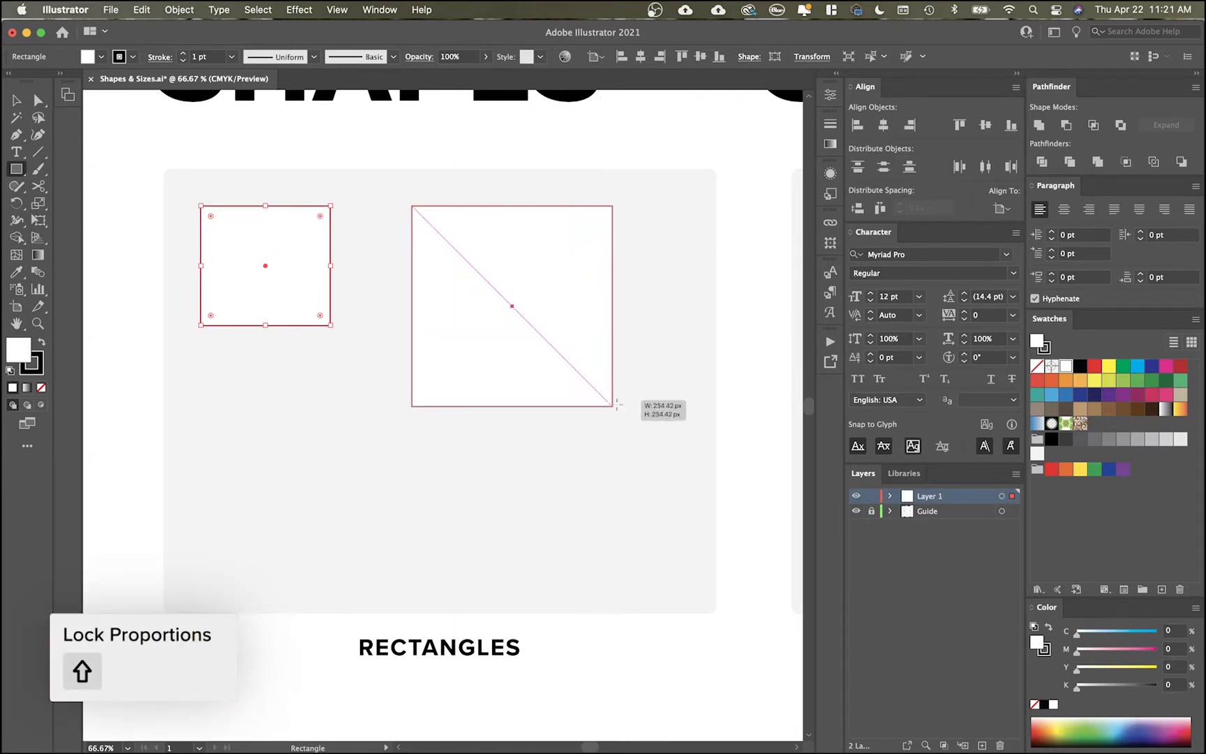
pyautogui.moveTo(616, 403); pyautogui.dragTo(680, 477)
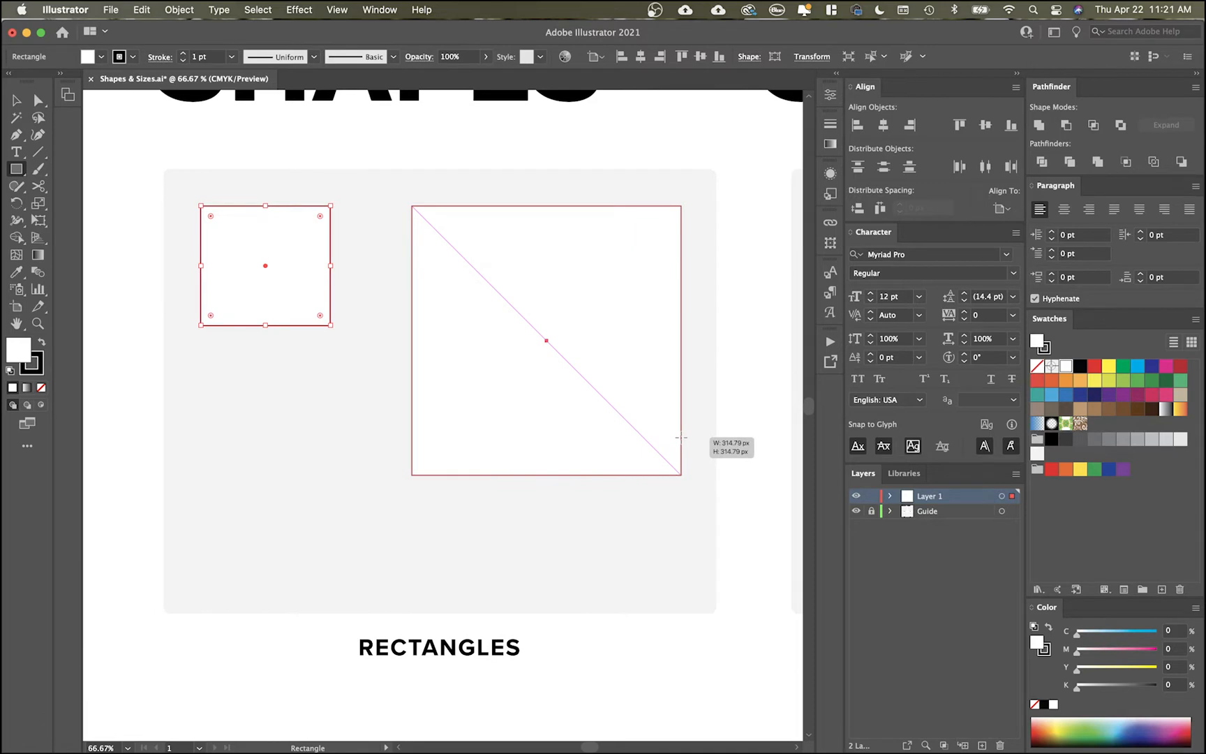
pyautogui.moveTo(680, 474); pyautogui.dragTo(488, 282)
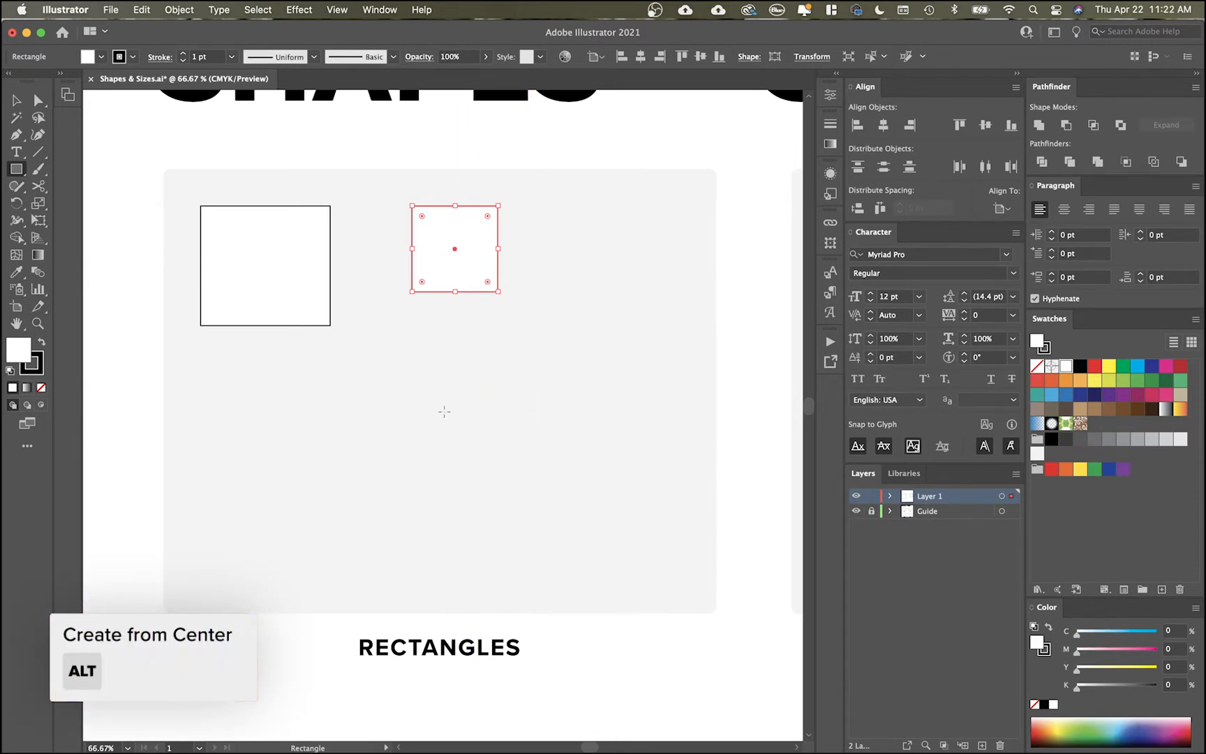
# Step: Alt-drag a wide rectangle from centre and settle it at the lower right of the Rectangles box
pyautogui.moveTo(444, 412); pyautogui.dragTo(448, 416)
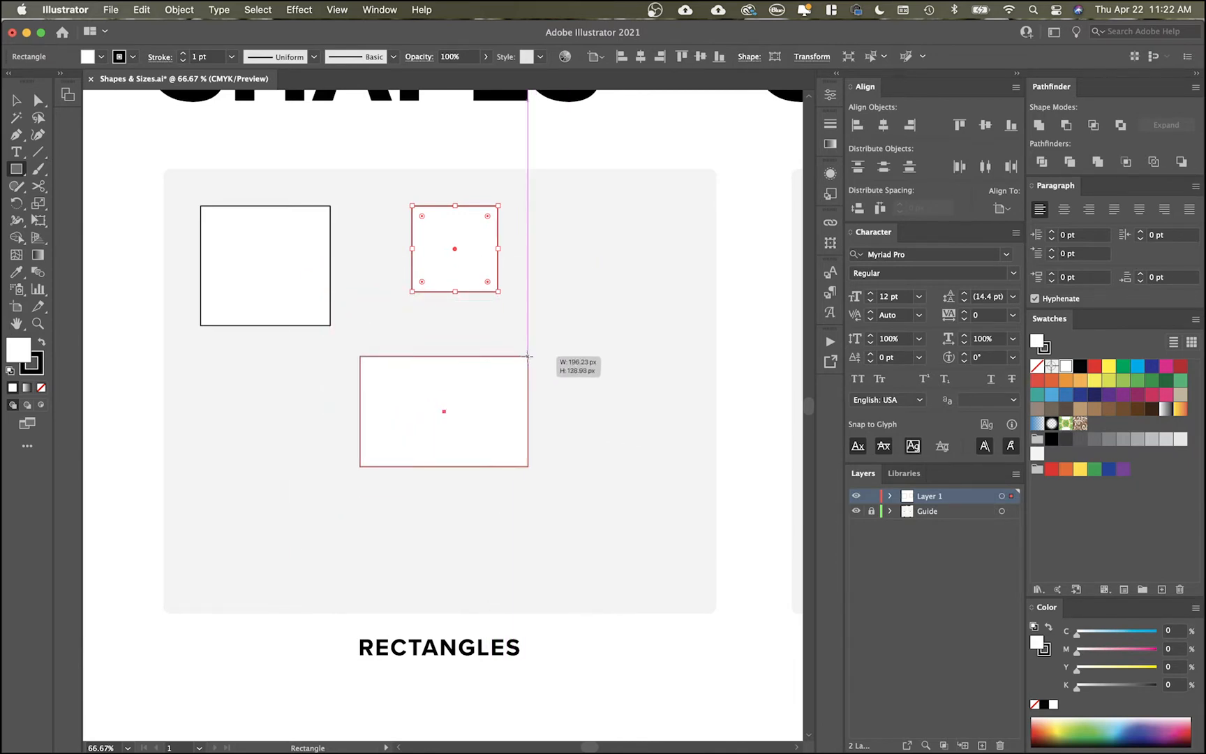
pyautogui.moveTo(444, 412); pyautogui.dragTo(585, 381)
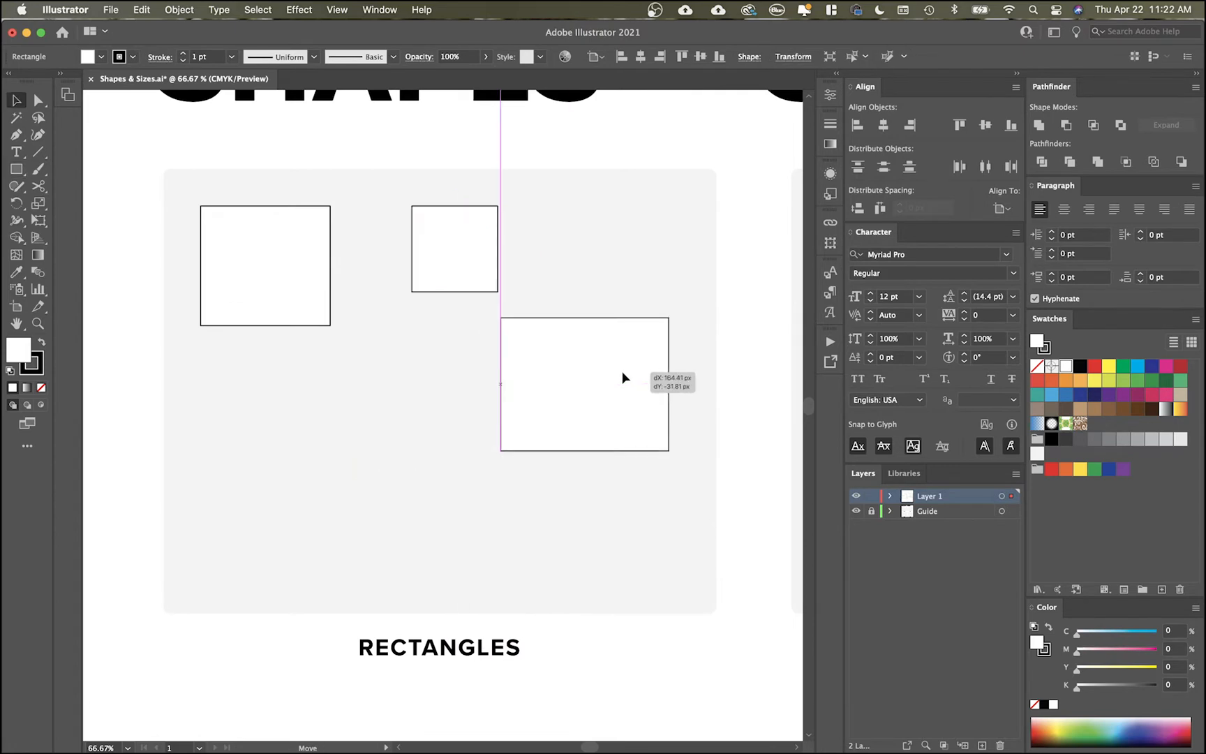
pyautogui.moveTo(623, 377); pyautogui.dragTo(590, 386)
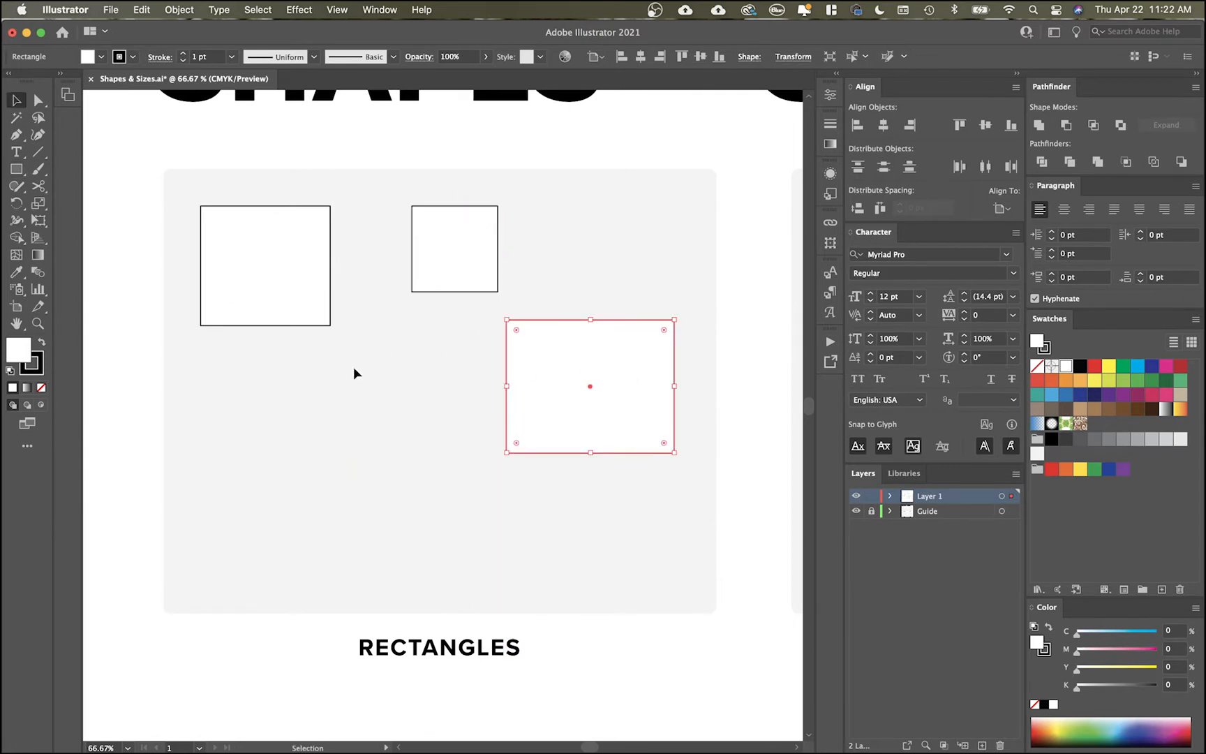
pyautogui.click(16, 169)
pyautogui.write('75')
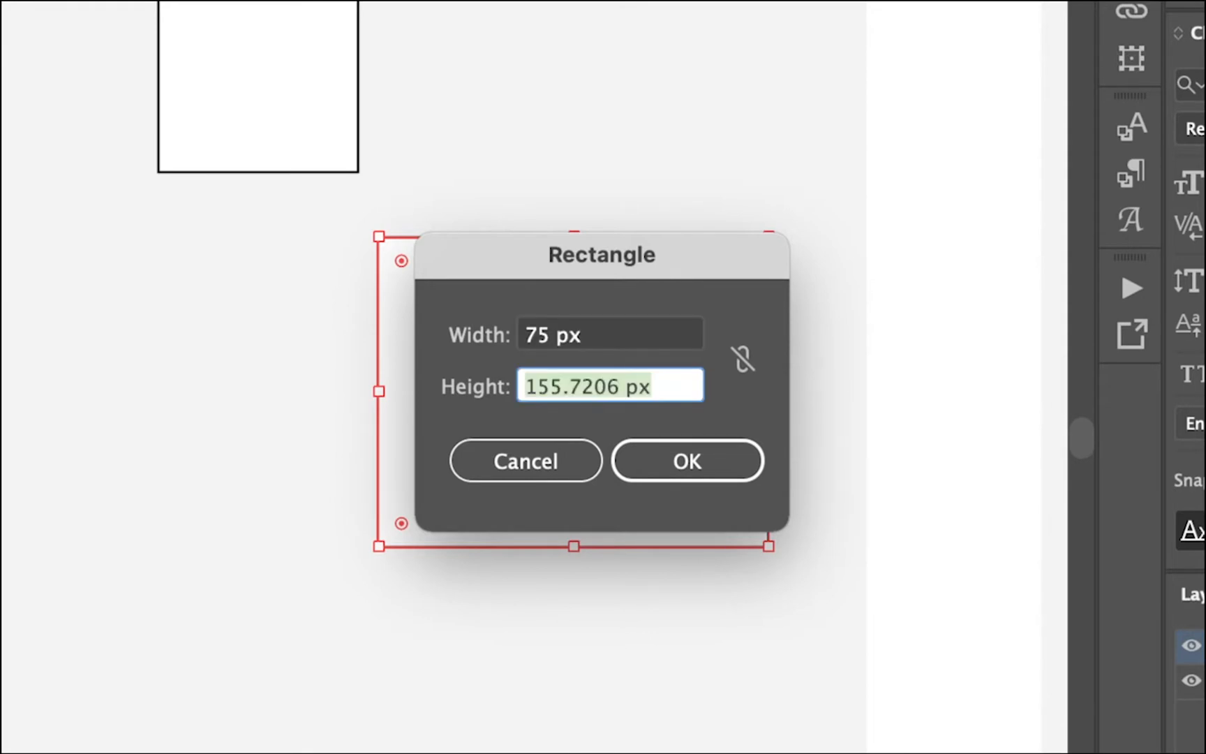
# Step: Create a 75 px square from the Rectangle dialog at lower left and round its corners
pyautogui.click(687, 461)
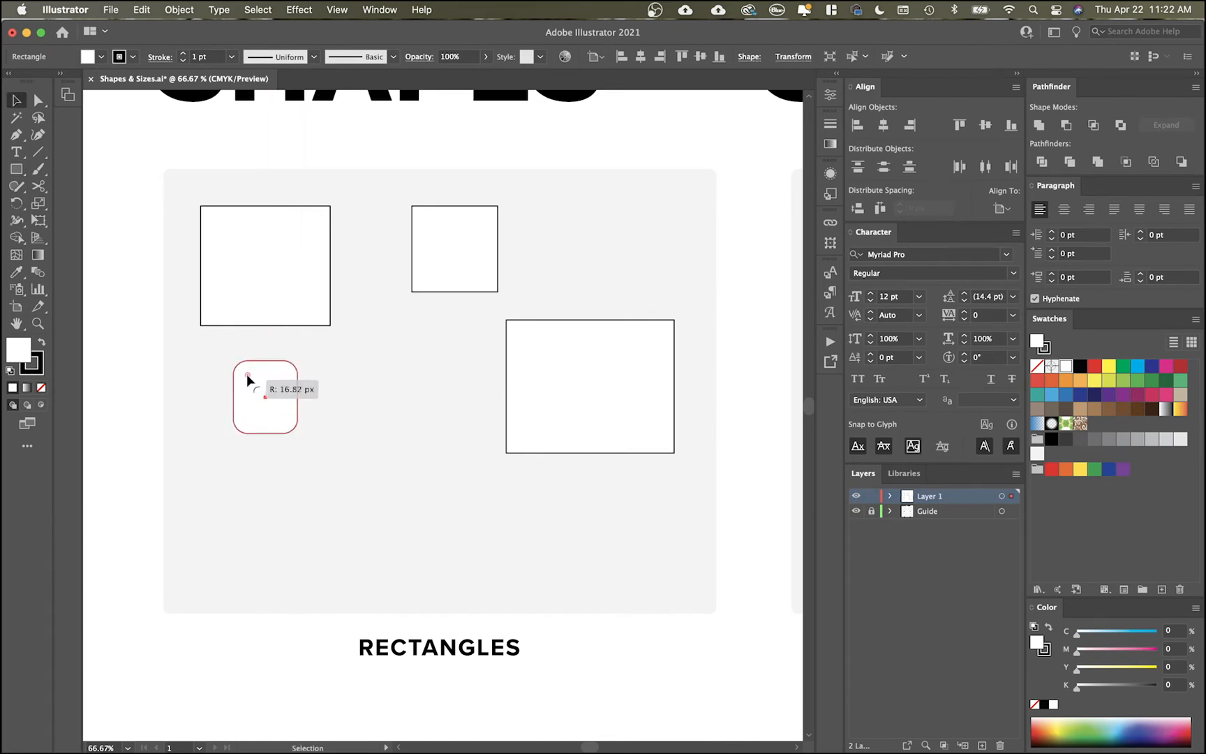
pyautogui.moveTo(248, 377); pyautogui.dragTo(258, 381)
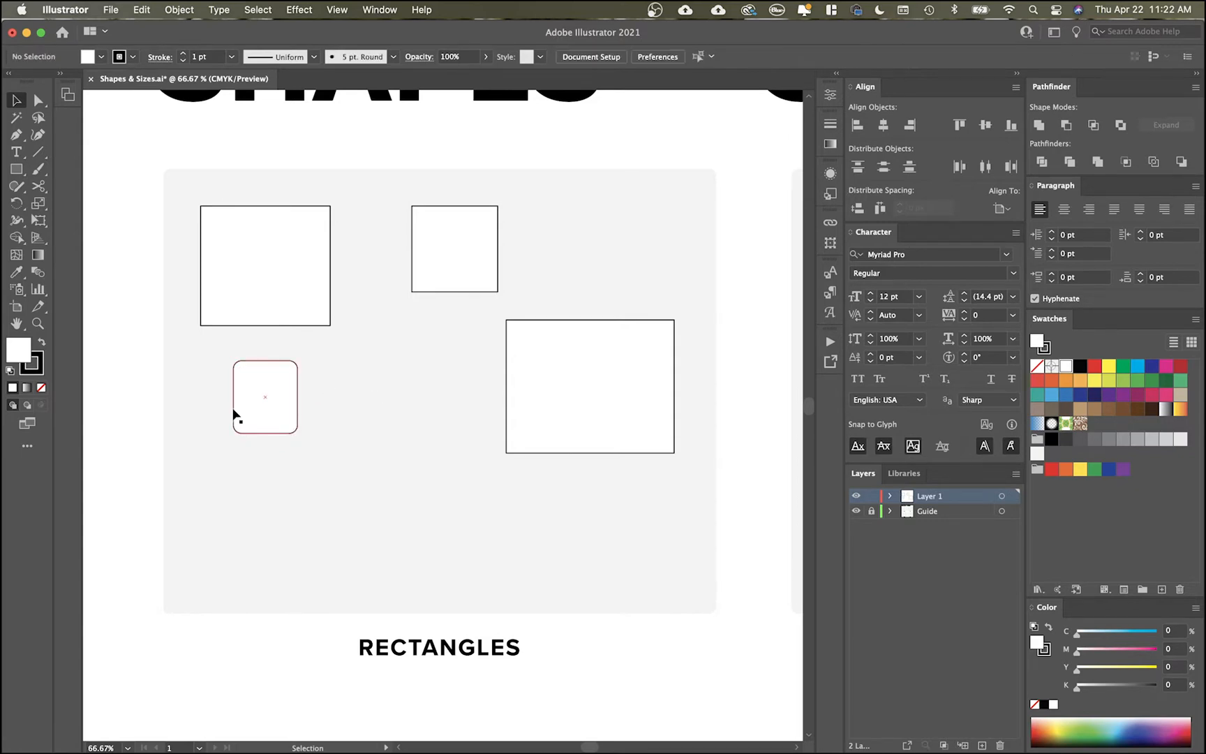
pyautogui.click(17, 168)
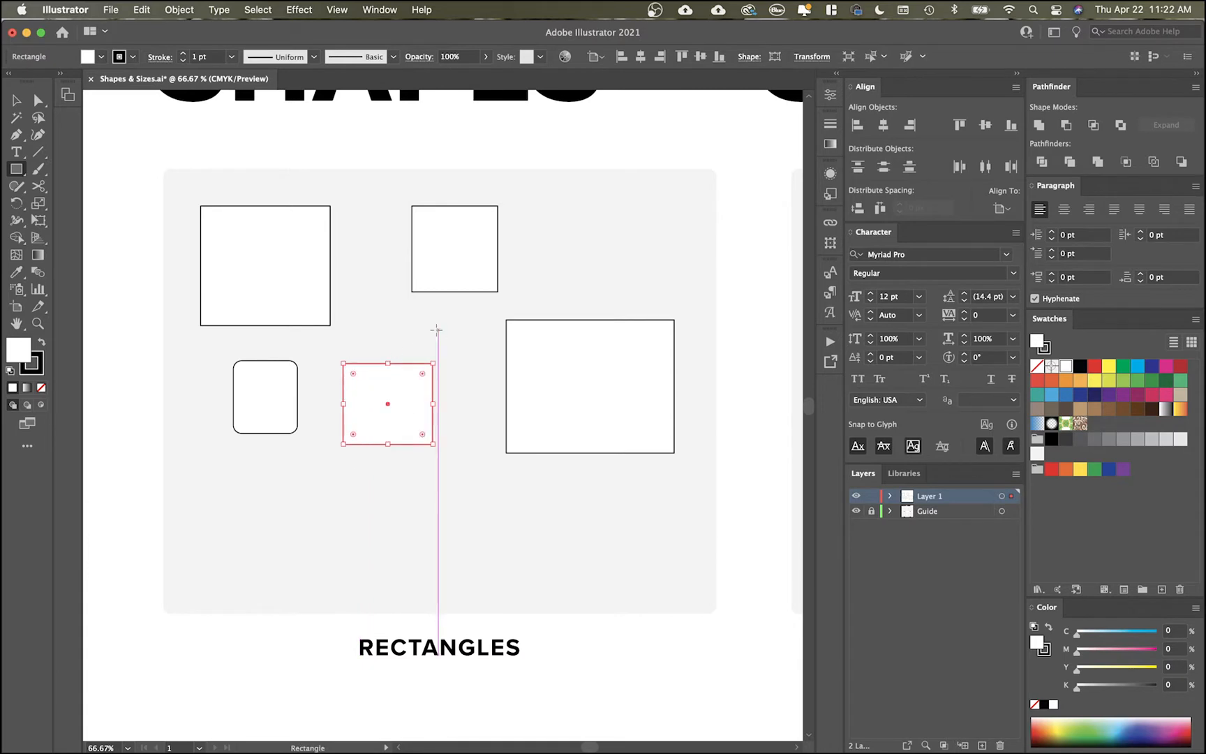
pyautogui.click(591, 387)
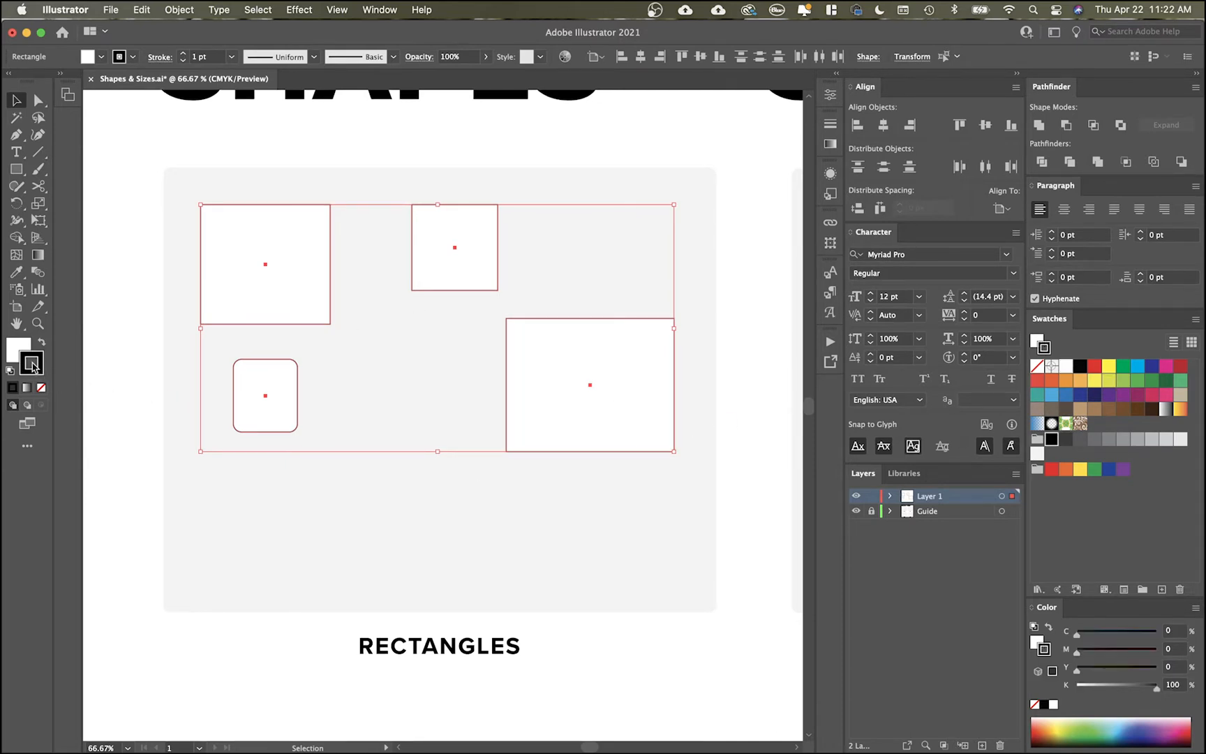
# Step: Give all rectangles a black fill with no stroke, then draw a fifth black square beside the rounded one
pyautogui.click(42, 363)
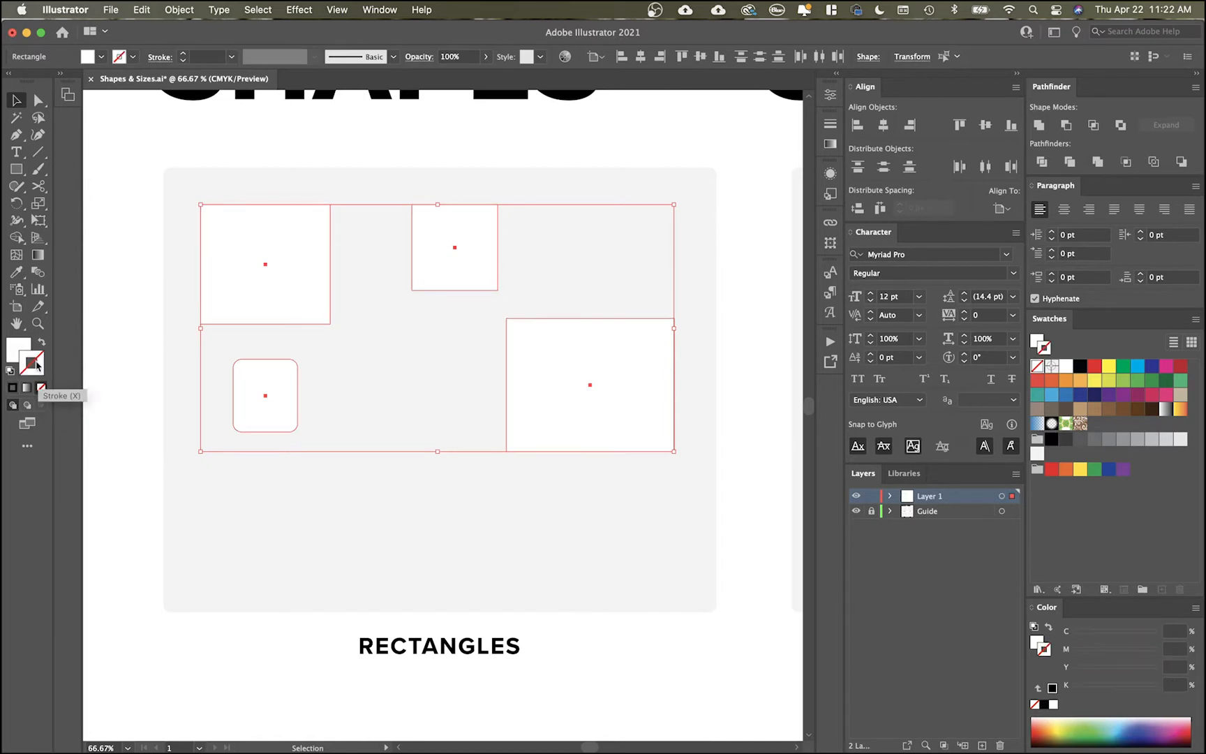
pyautogui.click(1065, 366)
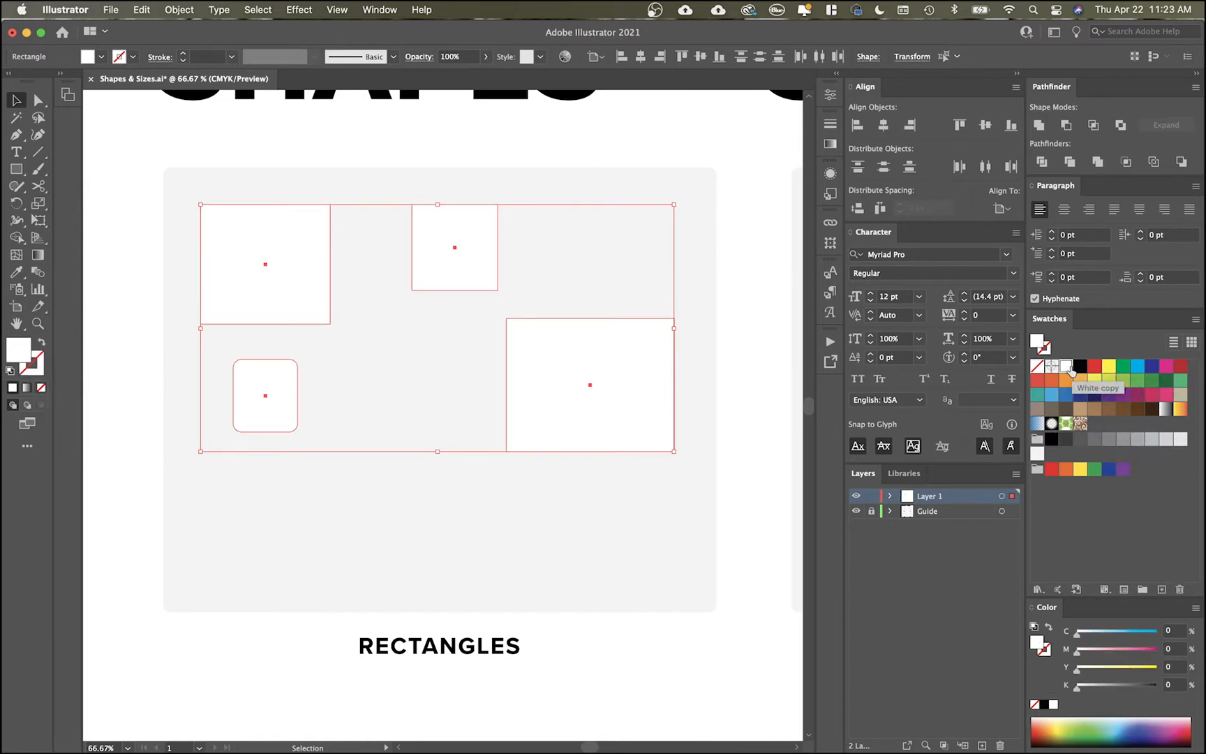
pyautogui.click(1081, 366)
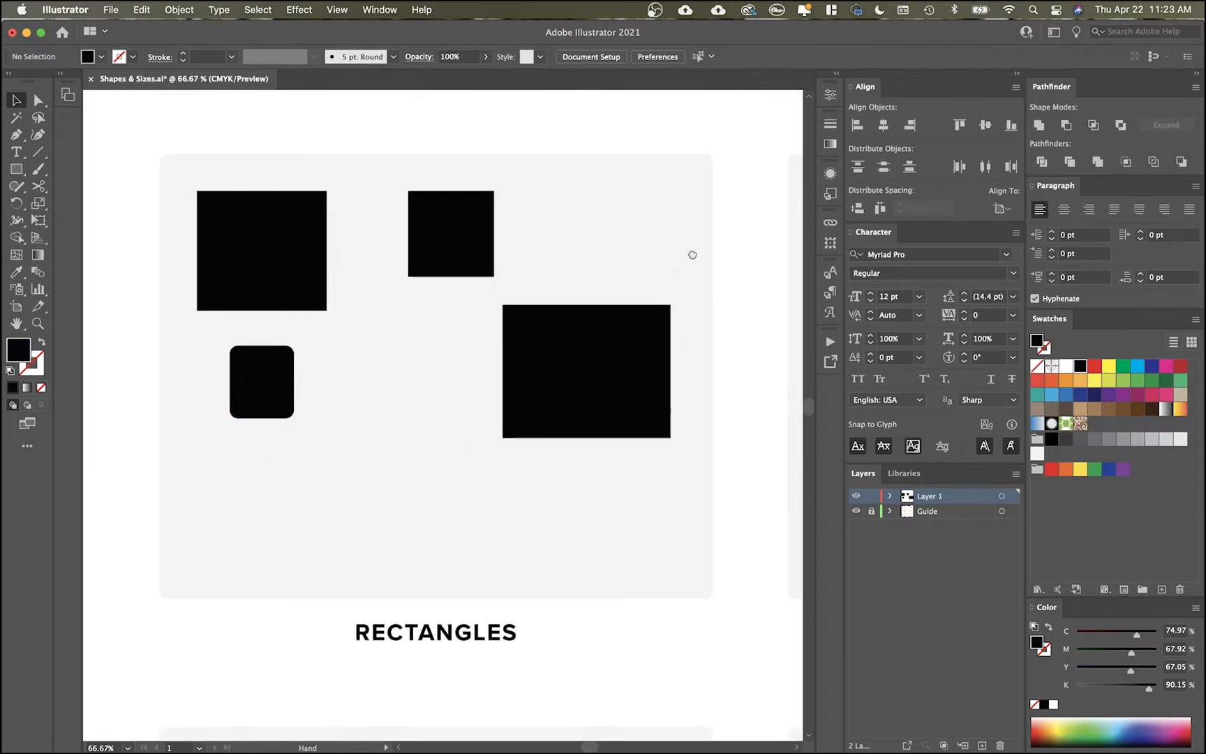
pyautogui.click(261, 381)
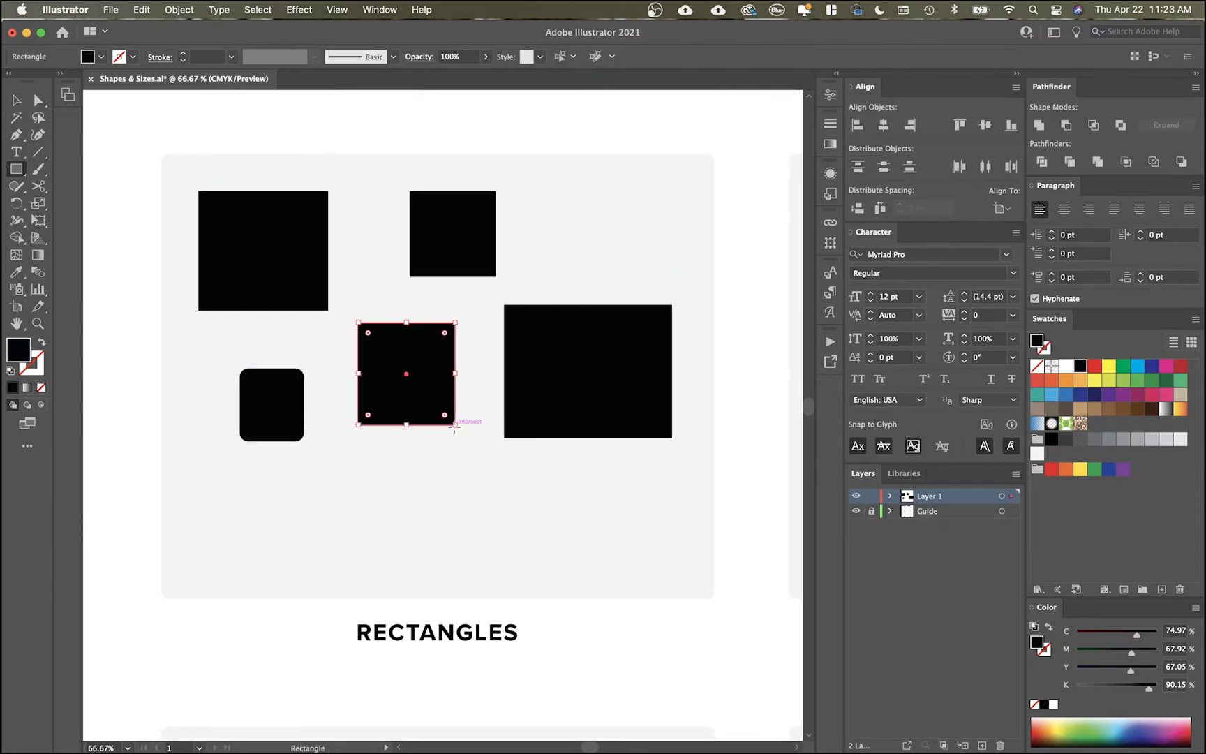
pyautogui.moveTo(374, 464); pyautogui.dragTo(462, 529)
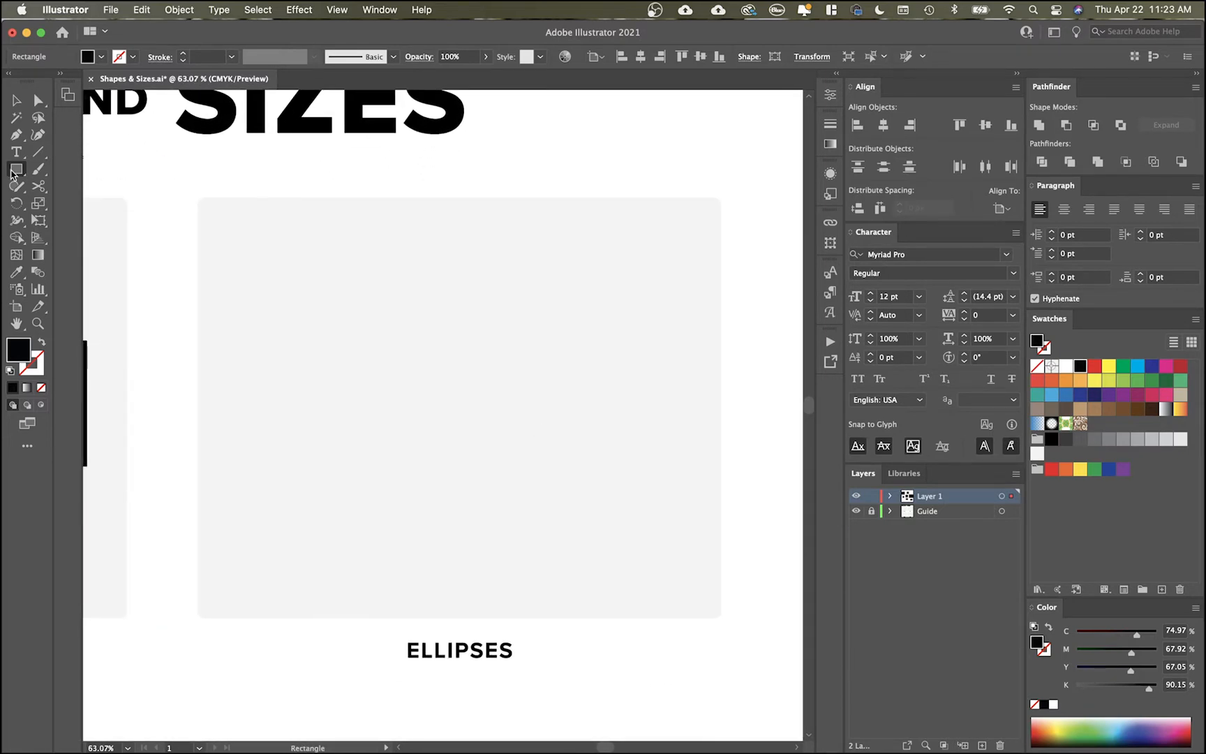
# Step: With the Ellipse tool, draw three black circles and a wide flat oval in the Ellipses box, nudging one toward the label
pyautogui.click(16, 169)
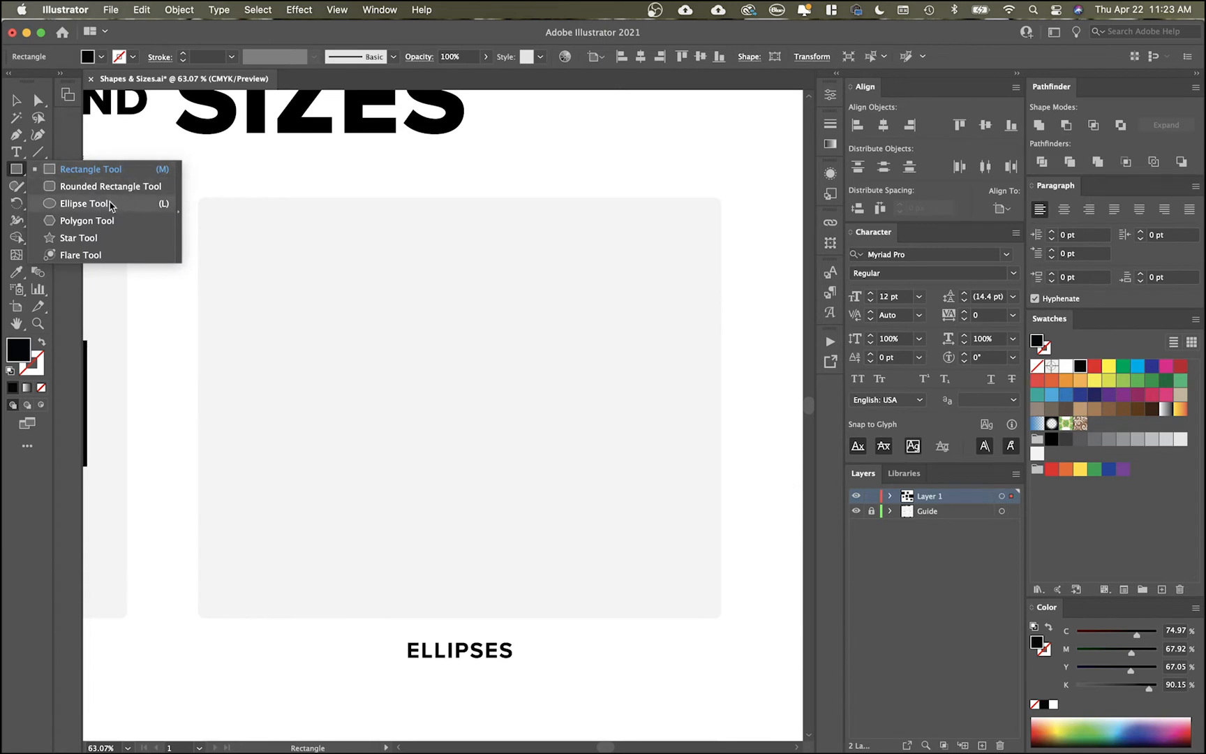
pyautogui.click(86, 203)
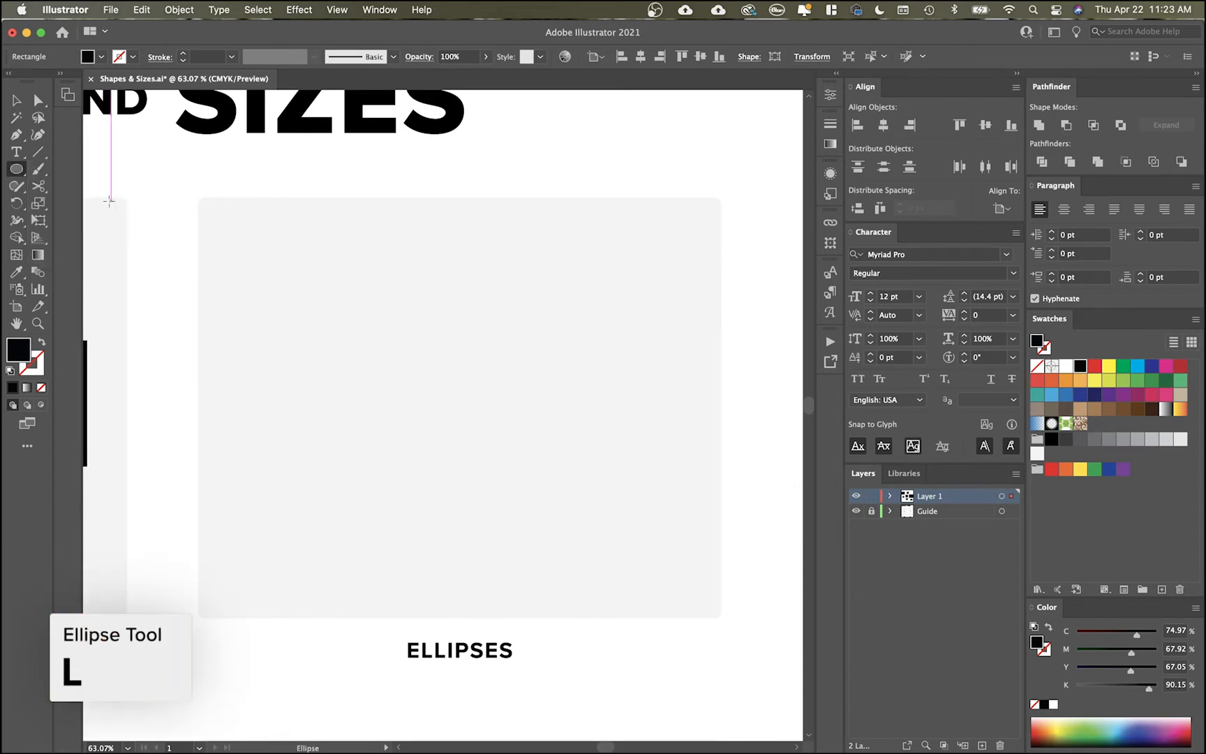
pyautogui.moveTo(359, 349); pyautogui.dragTo(466, 456)
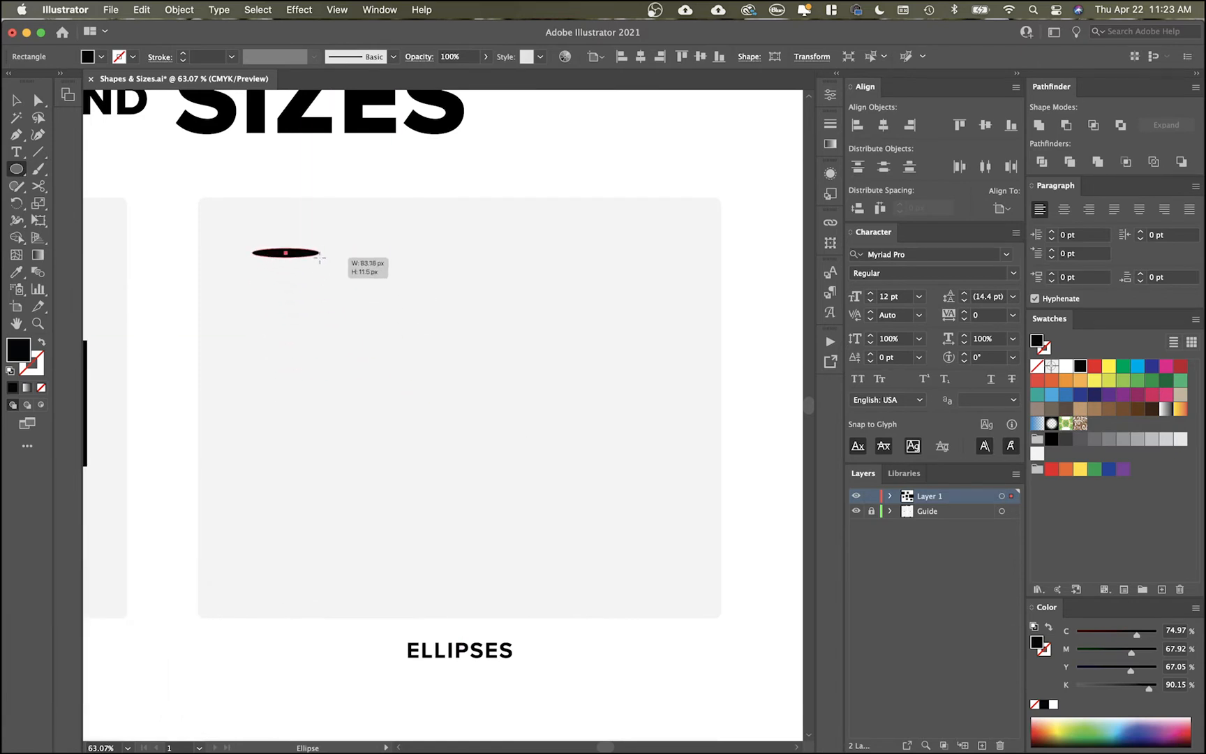
pyautogui.moveTo(287, 253); pyautogui.dragTo(314, 307)
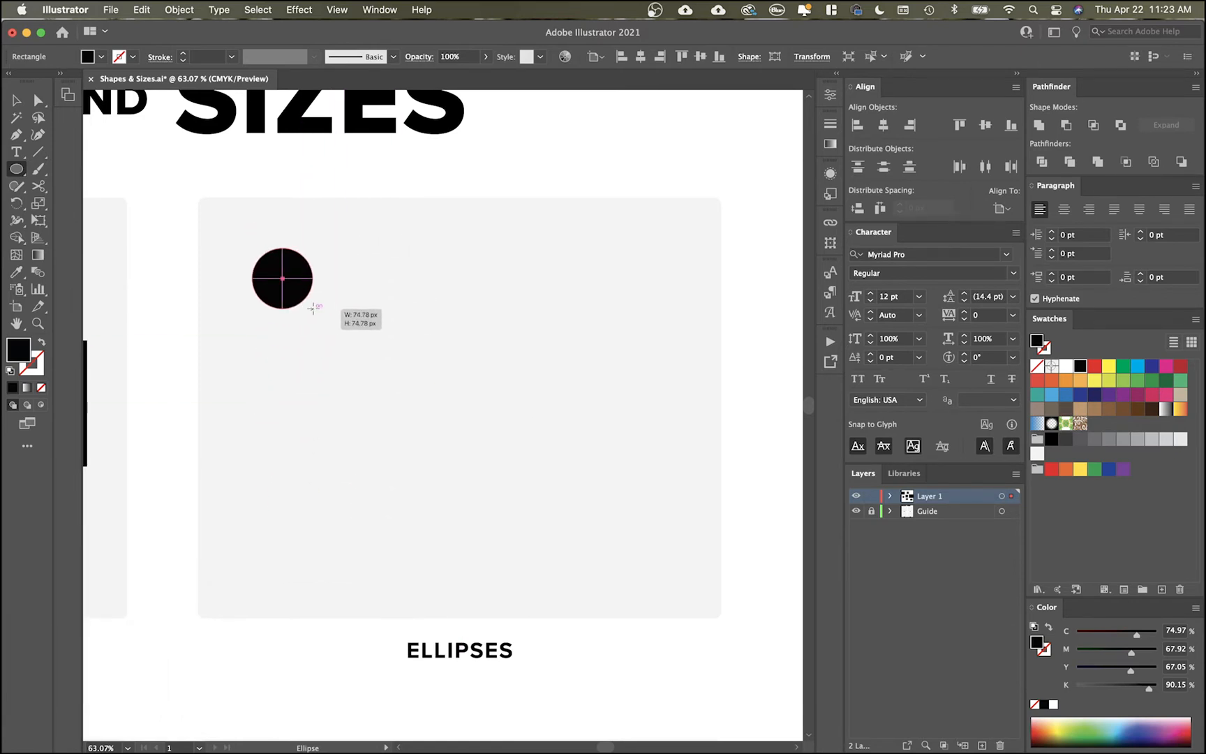
pyautogui.moveTo(312, 307); pyautogui.dragTo(290, 304)
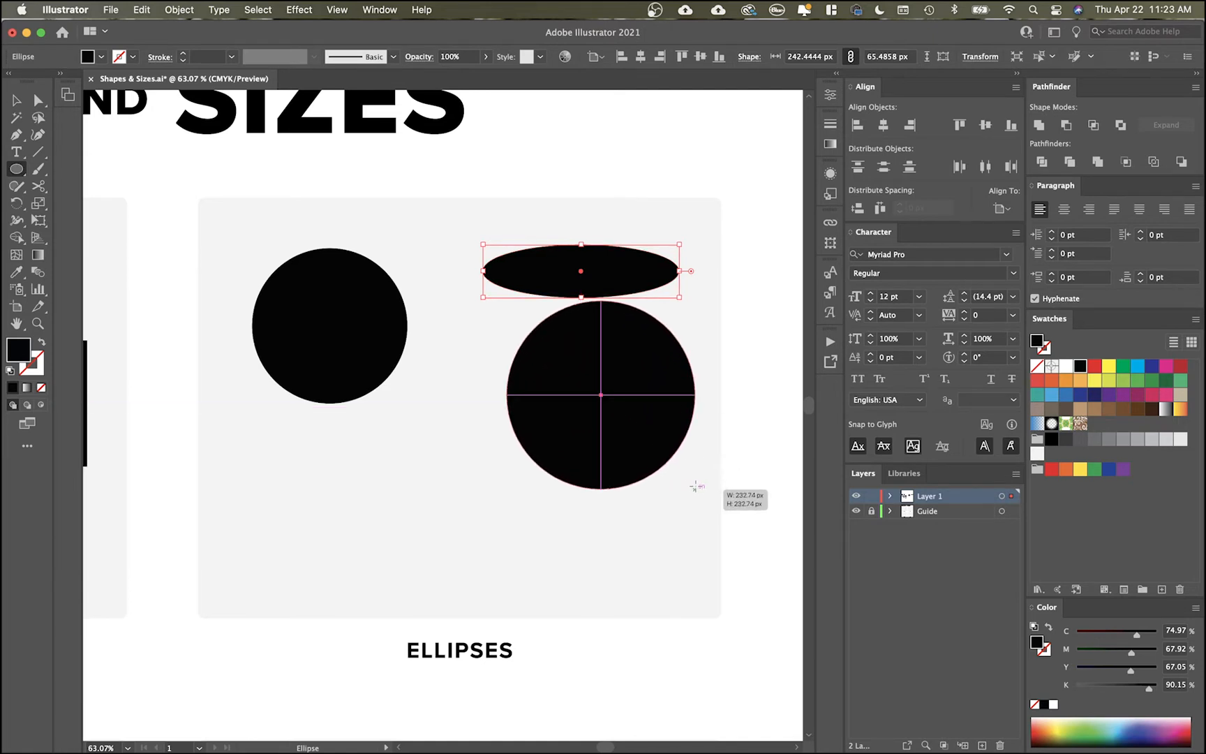
pyautogui.moveTo(696, 485); pyautogui.dragTo(674, 455)
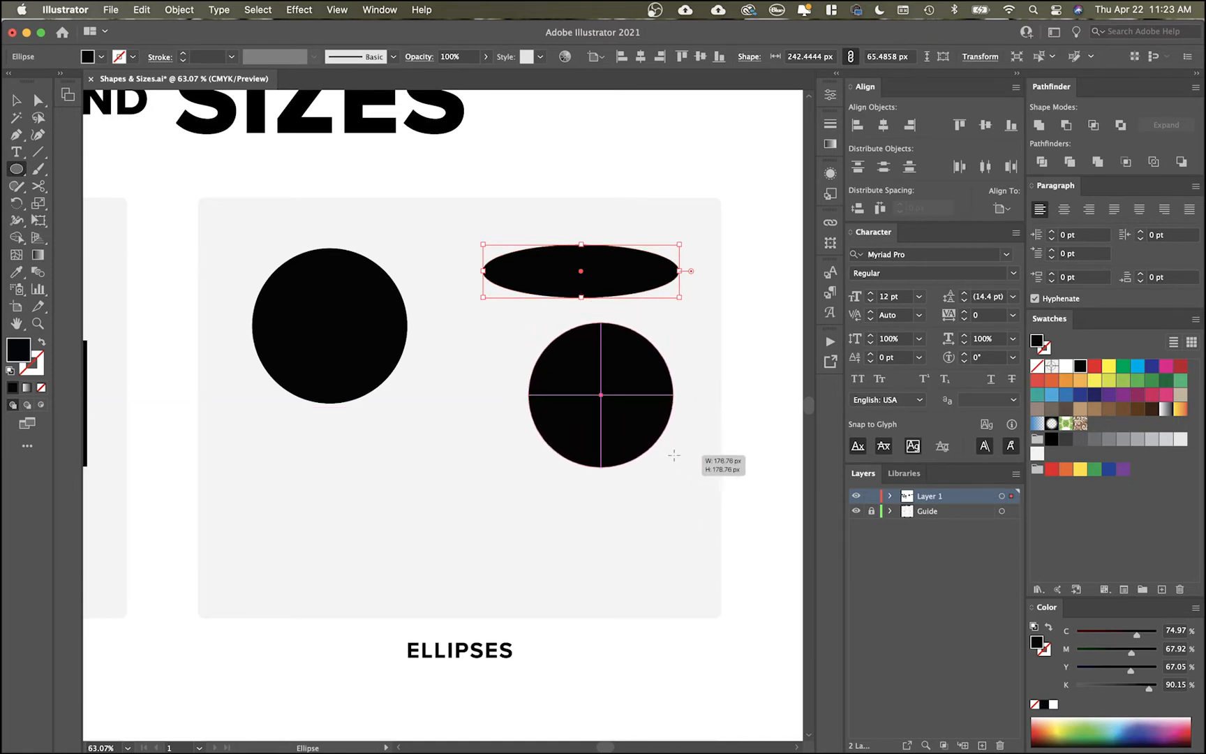
pyautogui.click(602, 395)
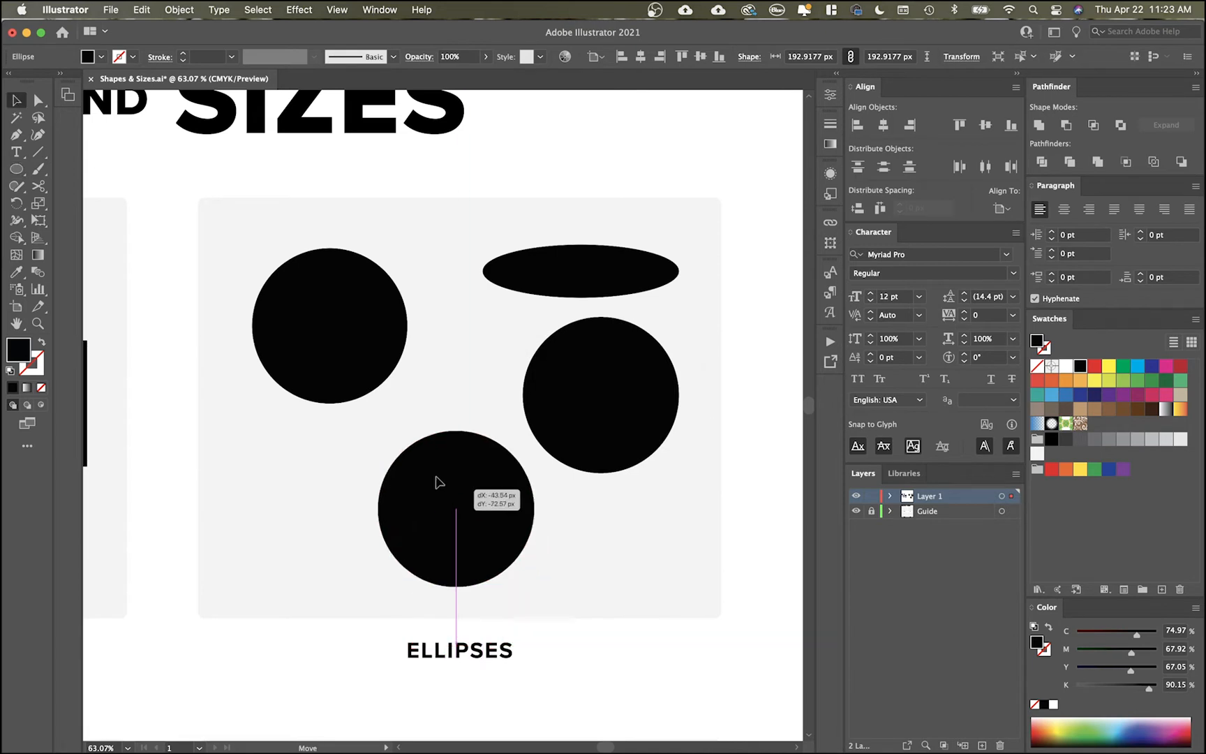
pyautogui.moveTo(457, 508); pyautogui.dragTo(427, 489)
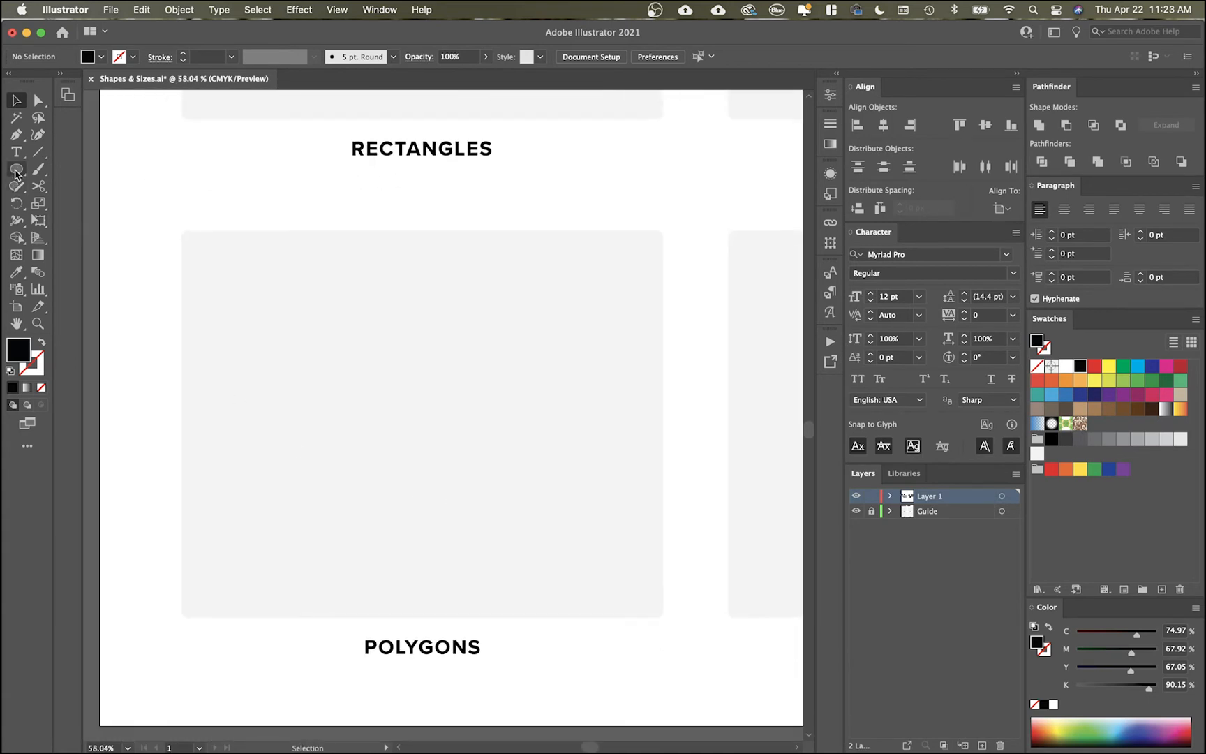
# Step: Switch to the Polygon tool, set 5 sides in the Polygon dialog and draw a pentagon in the Polygons box
pyautogui.click(17, 169)
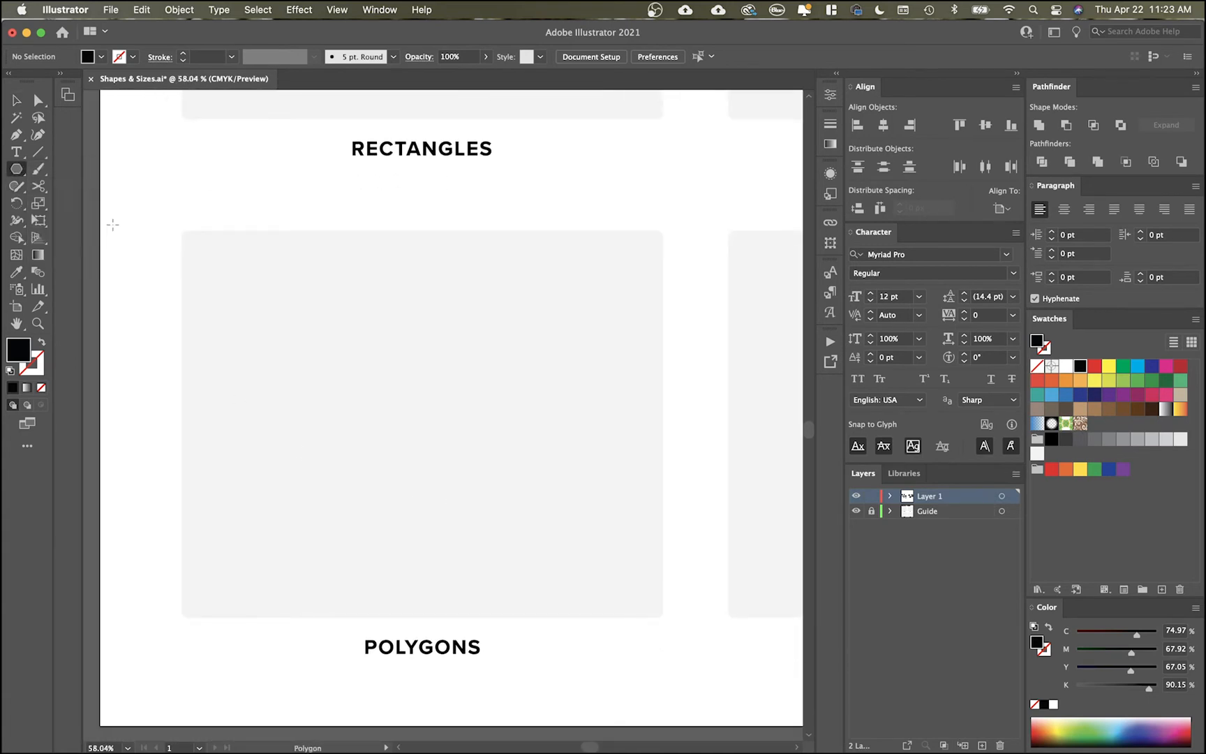
pyautogui.moveTo(330, 423); pyautogui.dragTo(421, 423)
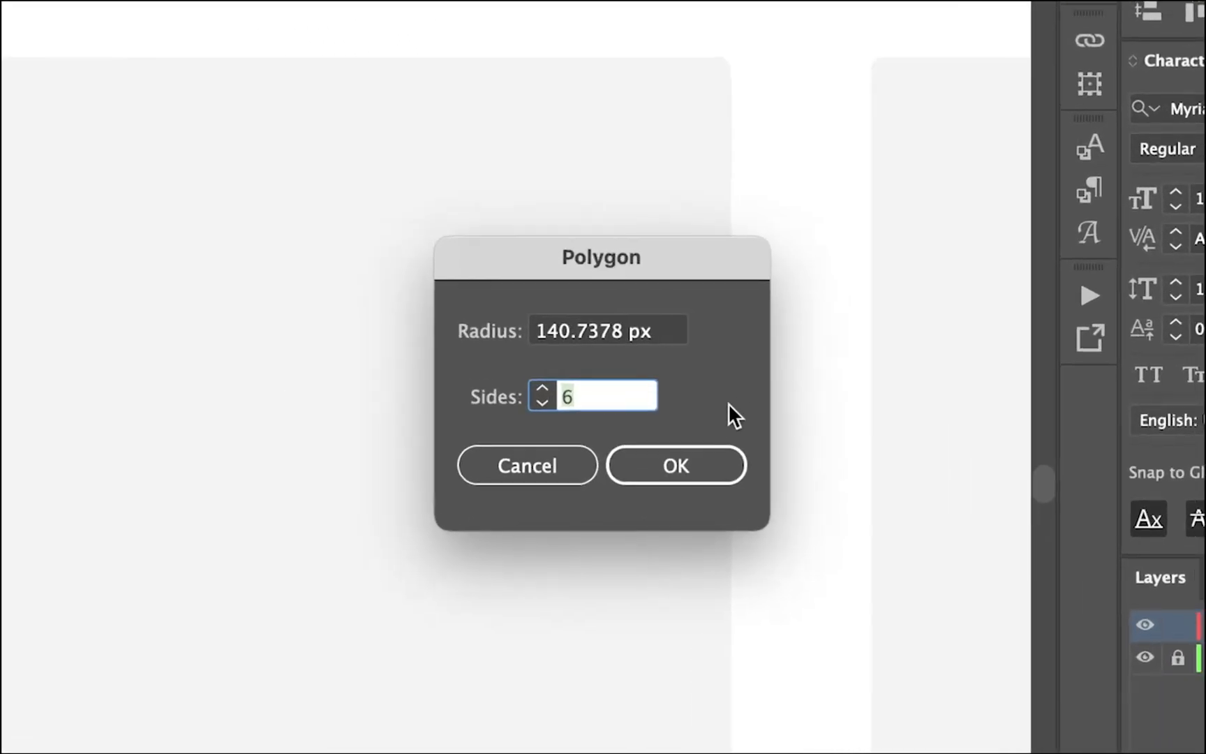
pyautogui.click(542, 405)
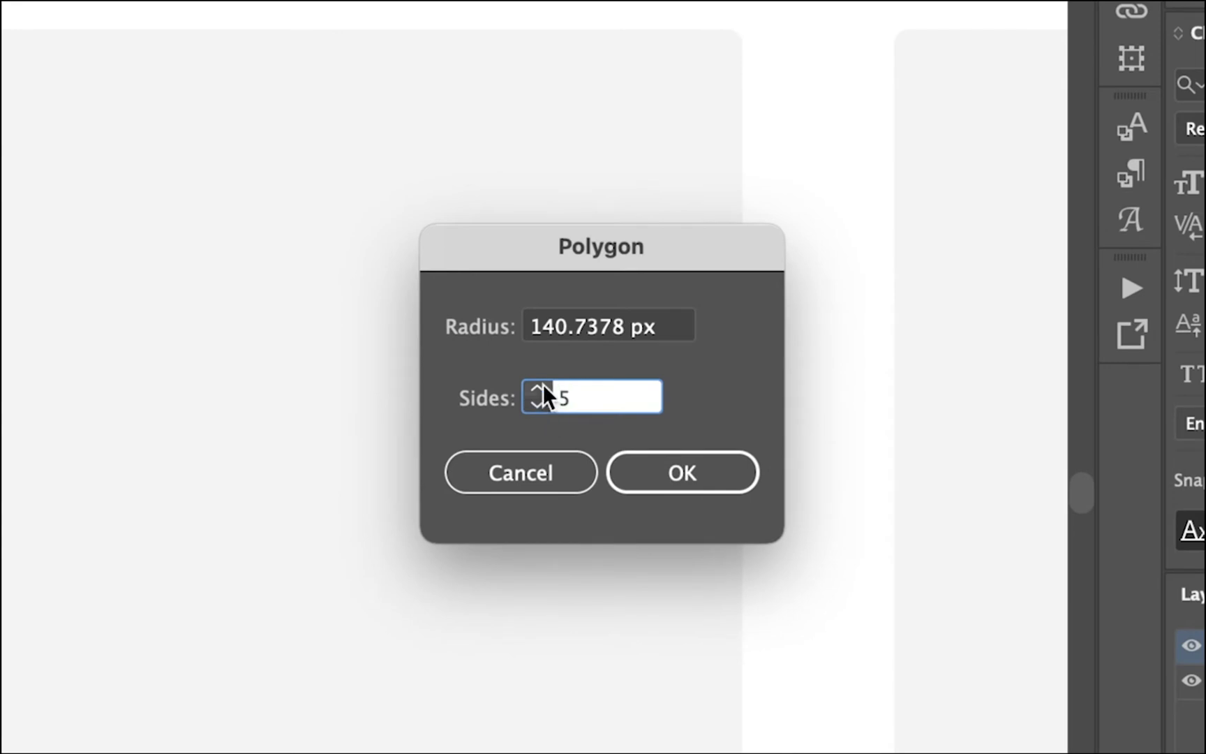
pyautogui.moveTo(582, 363)
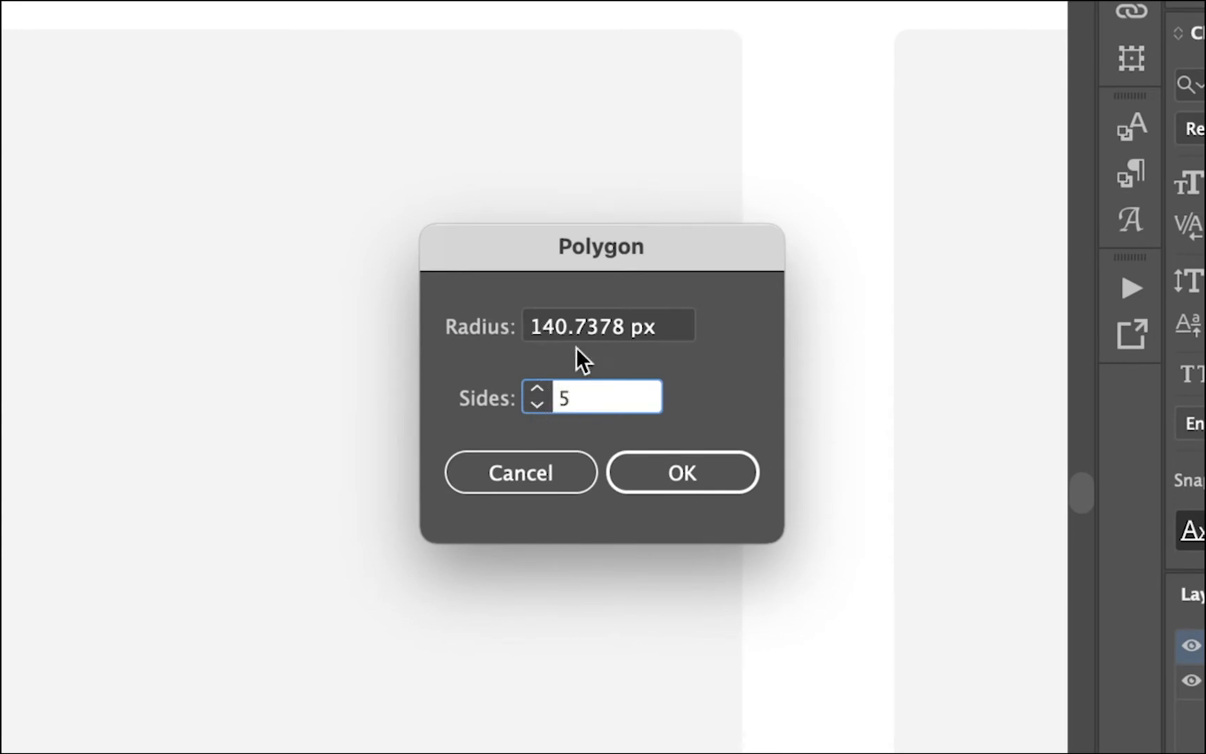
pyautogui.click(681, 472)
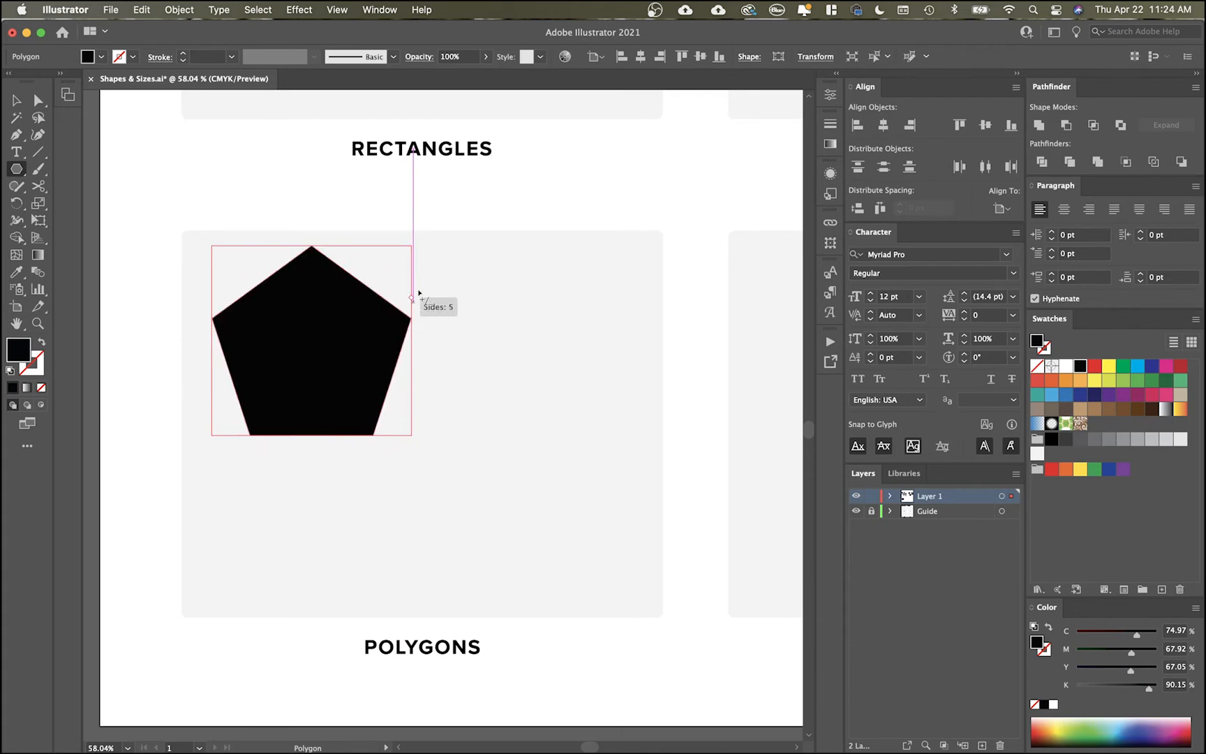
pyautogui.moveTo(420, 296); pyautogui.dragTo(407, 273)
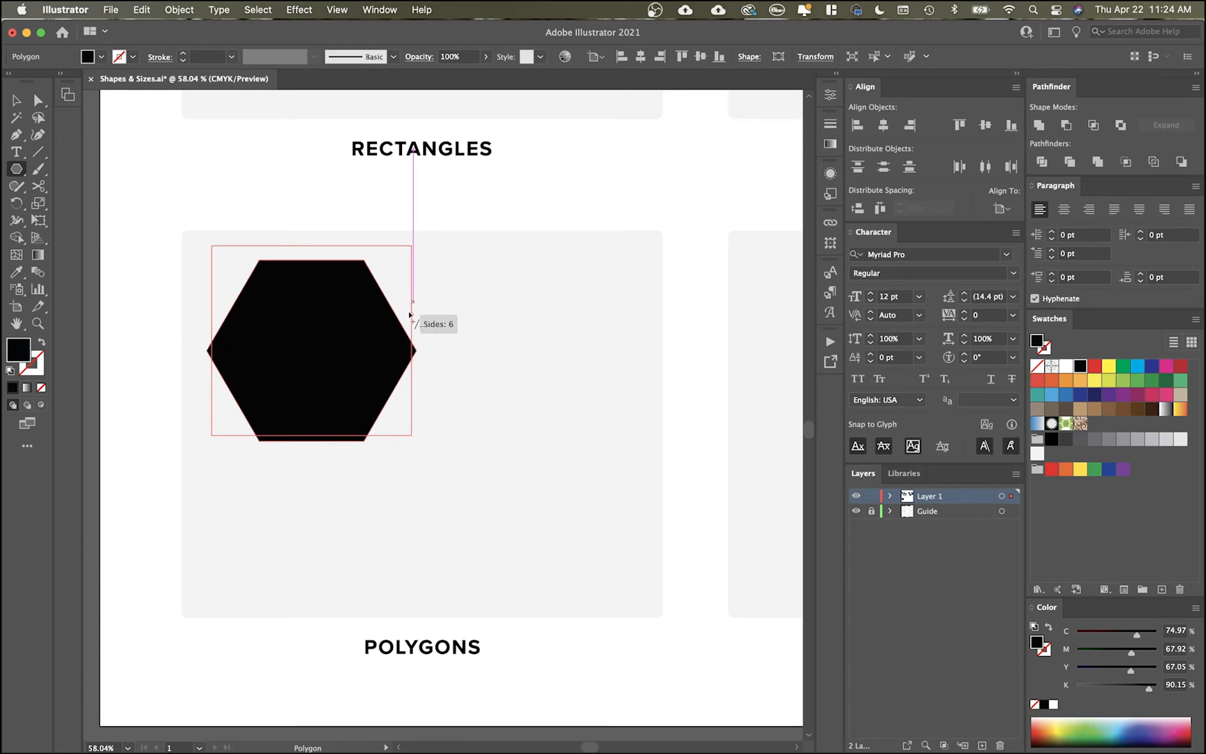
# Step: Draw a black hexagon, Alt-drag a duplicate beside it, then add a triangle and a pentagon below
pyautogui.moveTo(311, 346); pyautogui.dragTo(547, 407)
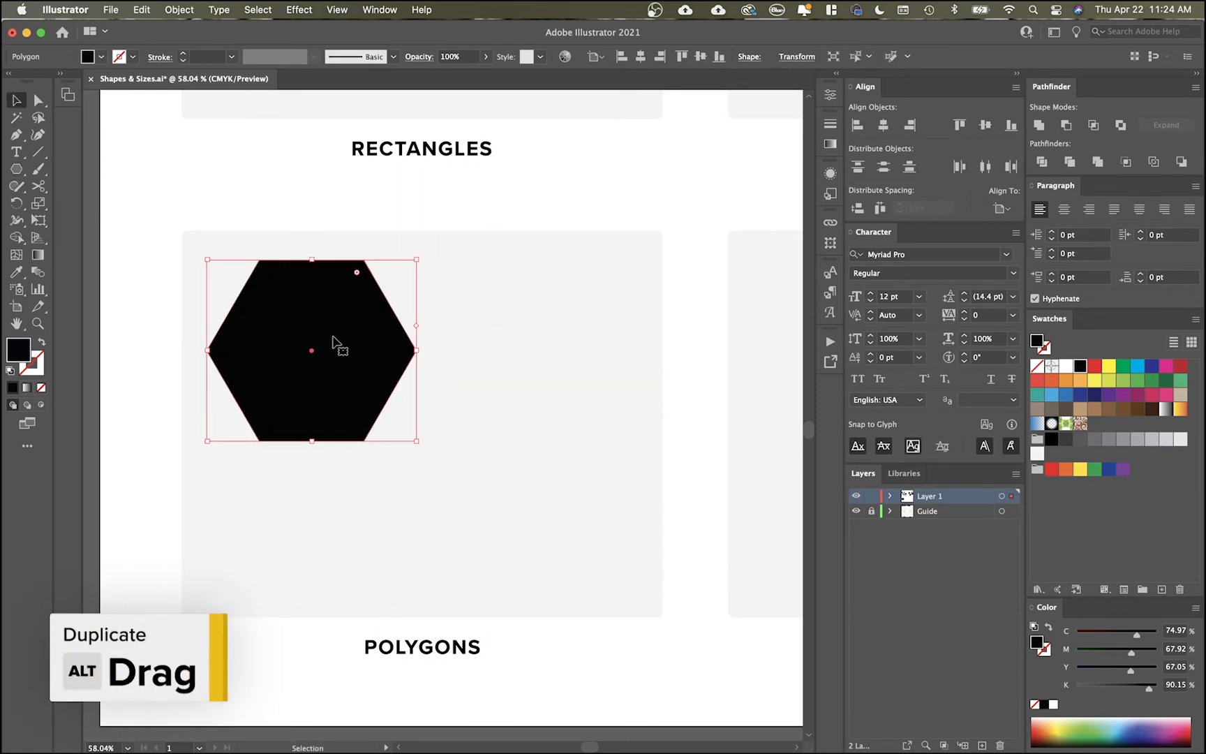
pyautogui.moveTo(312, 350); pyautogui.dragTo(555, 375)
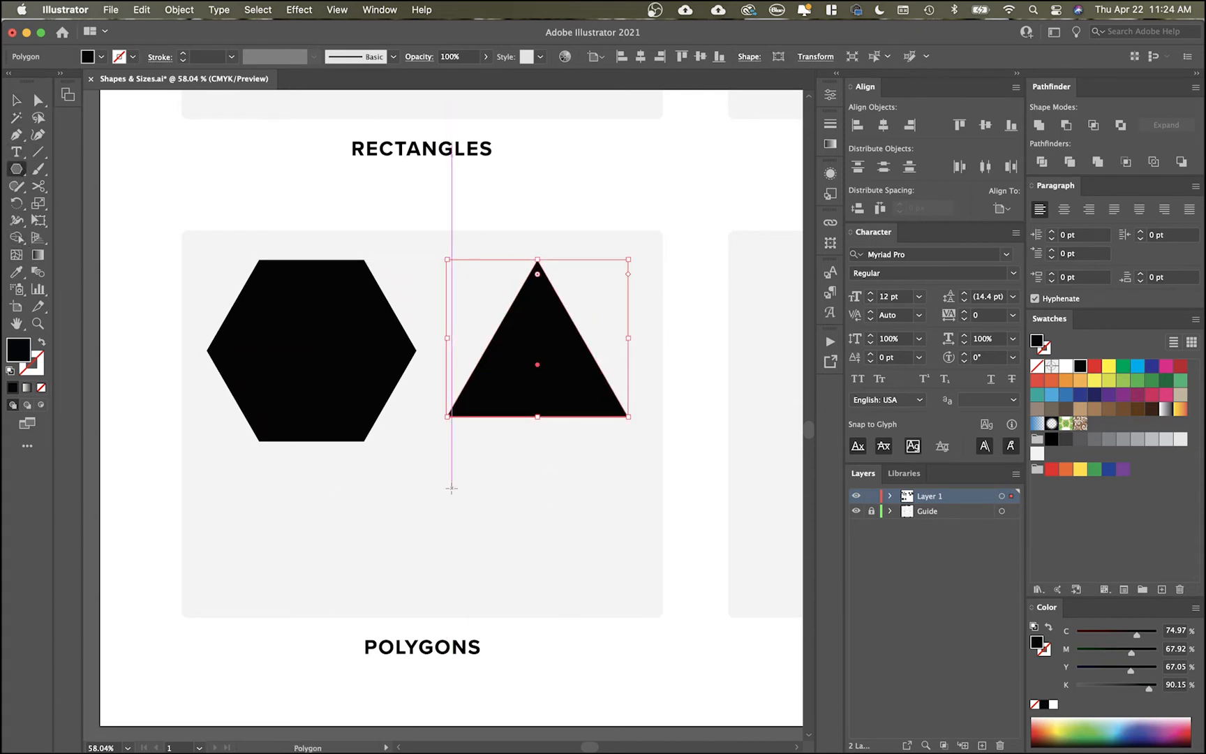
pyautogui.moveTo(453, 431); pyautogui.dragTo(539, 554)
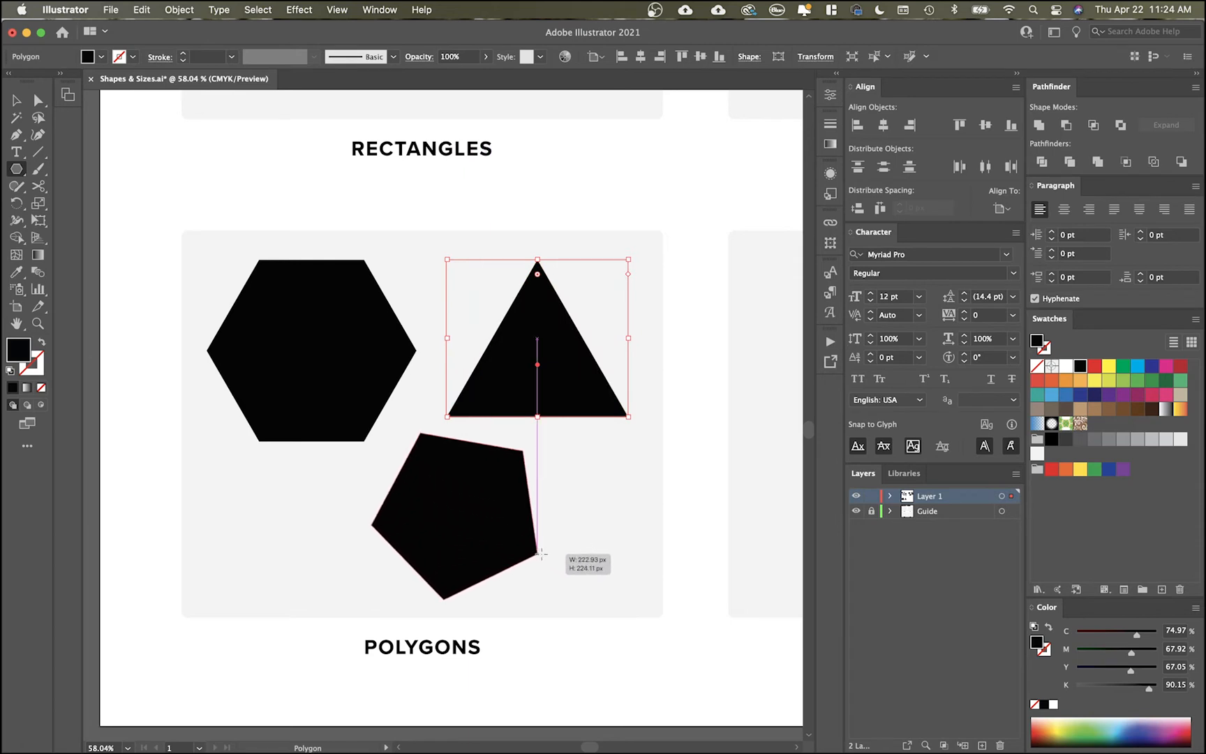
pyautogui.moveTo(539, 554); pyautogui.dragTo(535, 500)
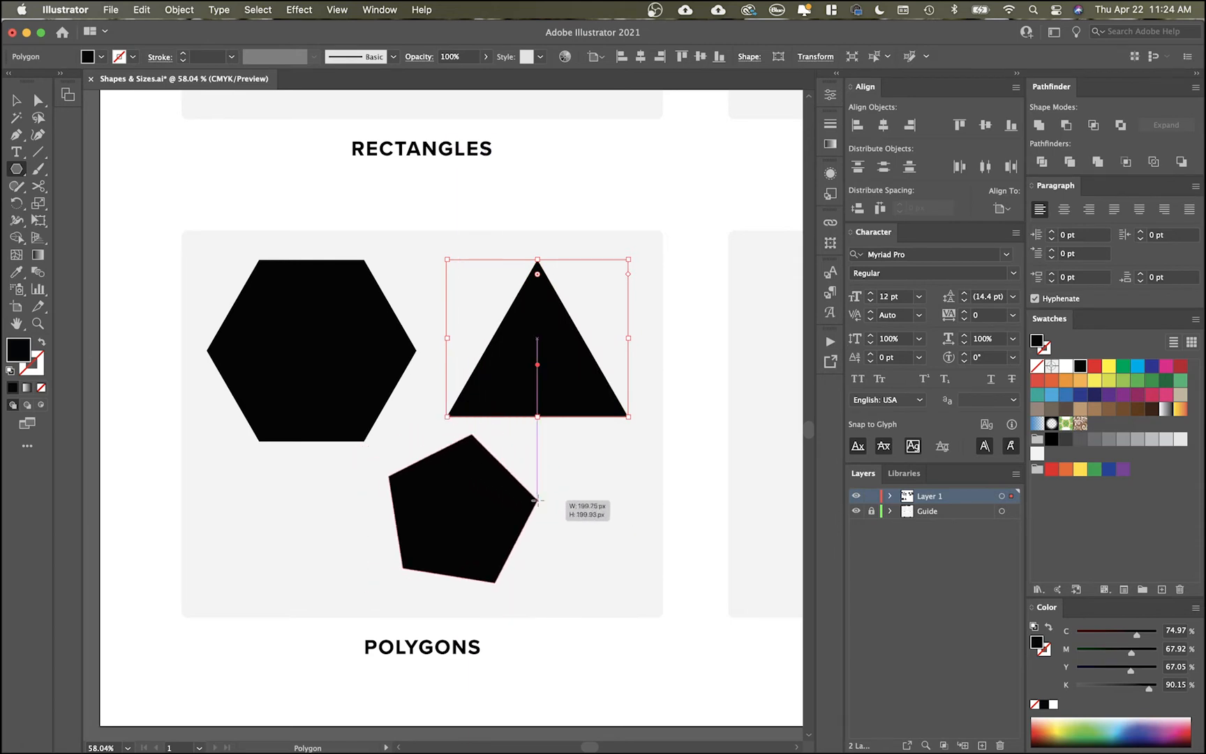
pyautogui.moveTo(534, 499); pyautogui.dragTo(508, 492)
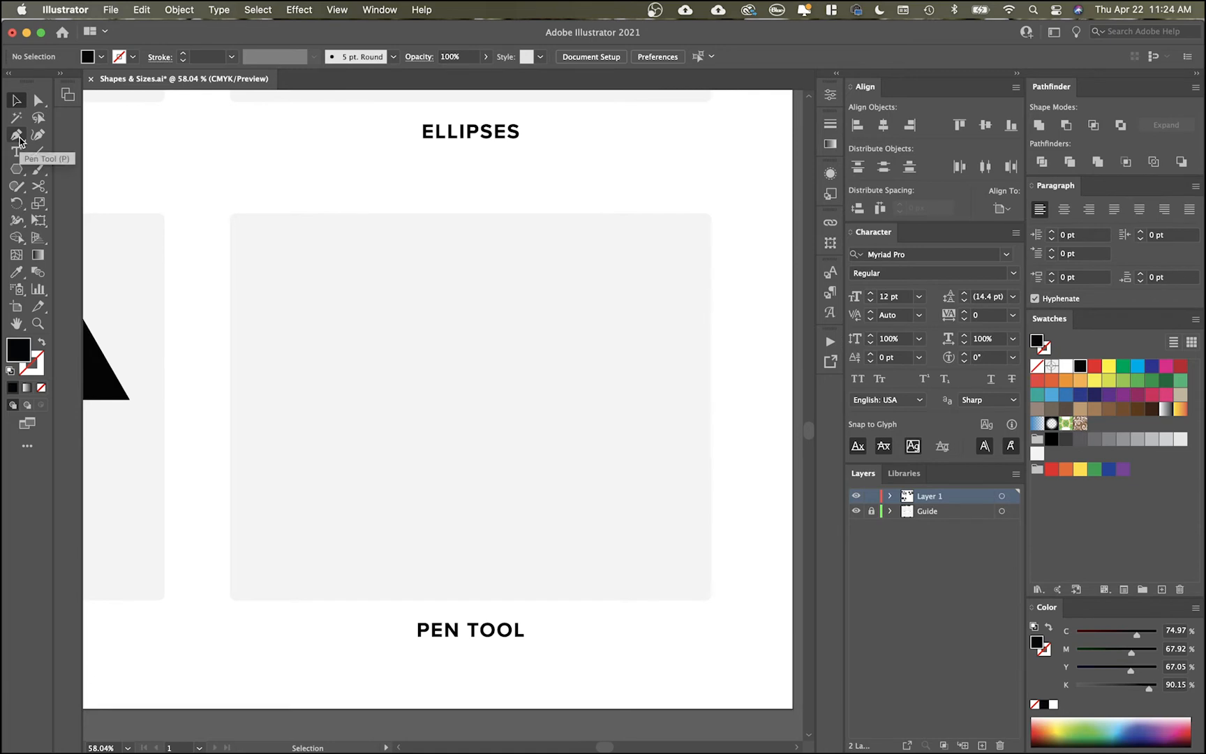
# Step: With the Pen tool, build a black angular zigzag from corner points, then drag curved points for the rounded blobs
pyautogui.click(16, 134)
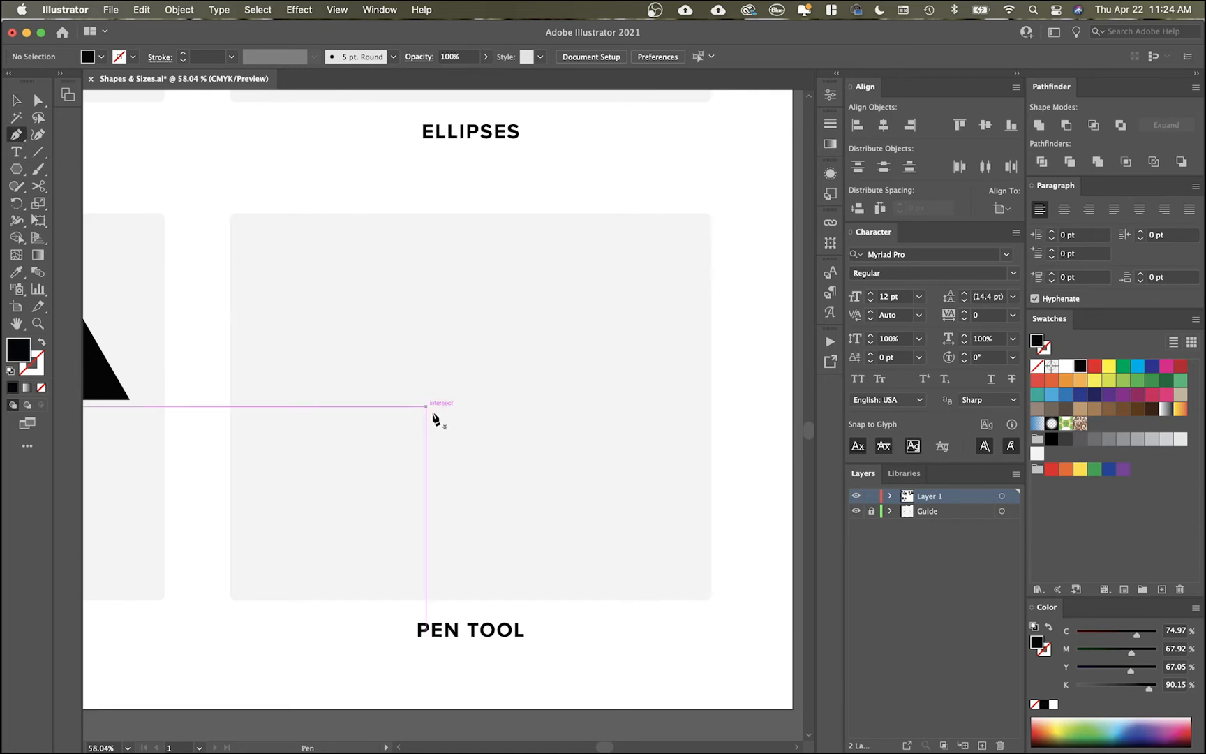
pyautogui.moveTo(17, 134)
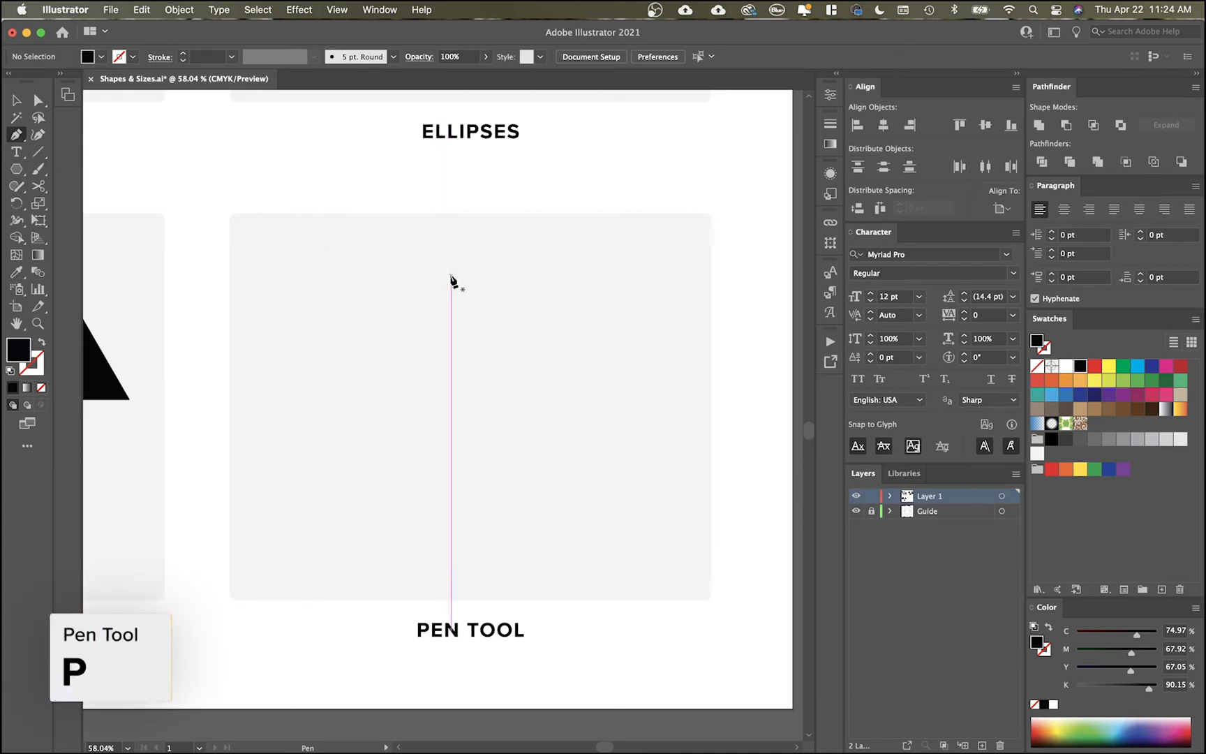
pyautogui.click(312, 373)
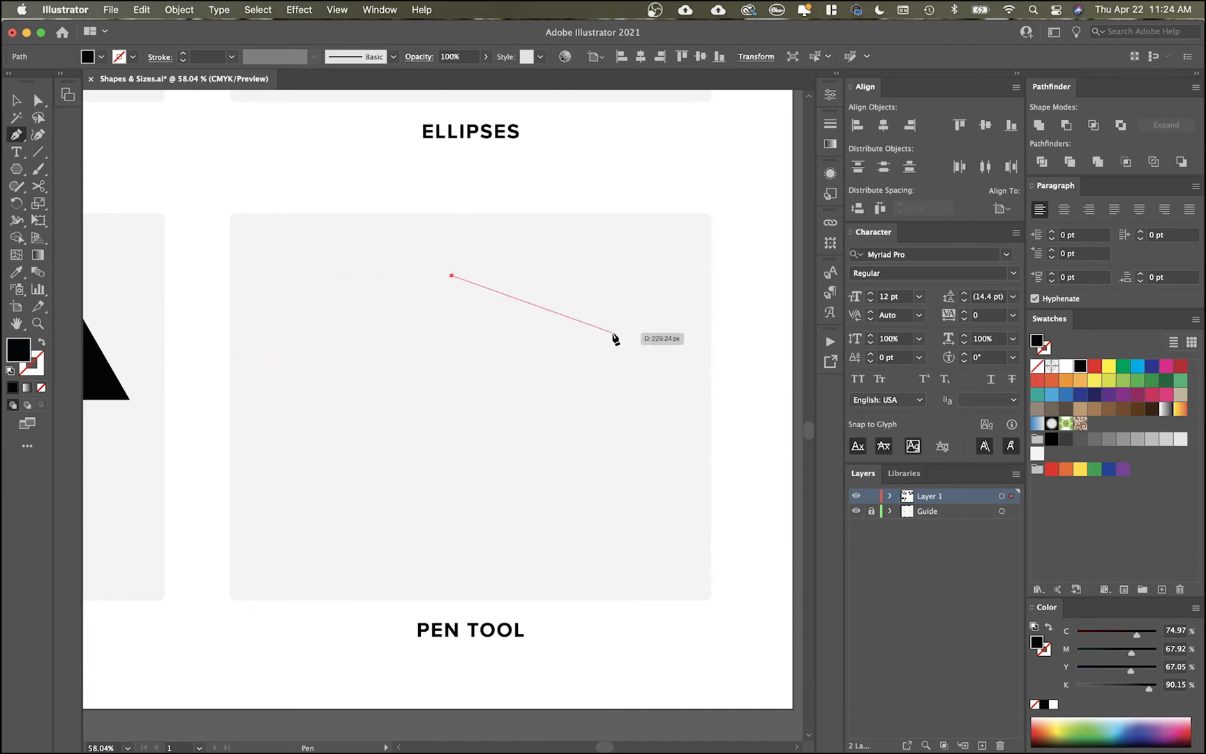
pyautogui.click(289, 352)
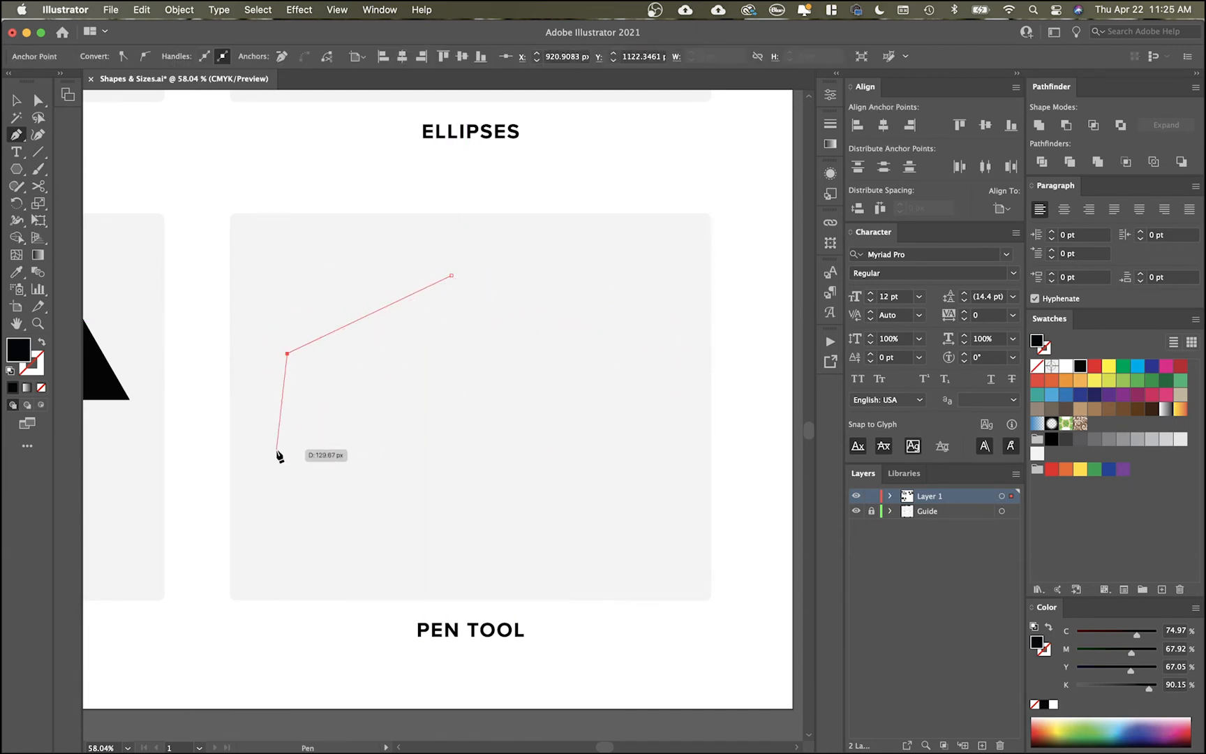
pyautogui.click(589, 362)
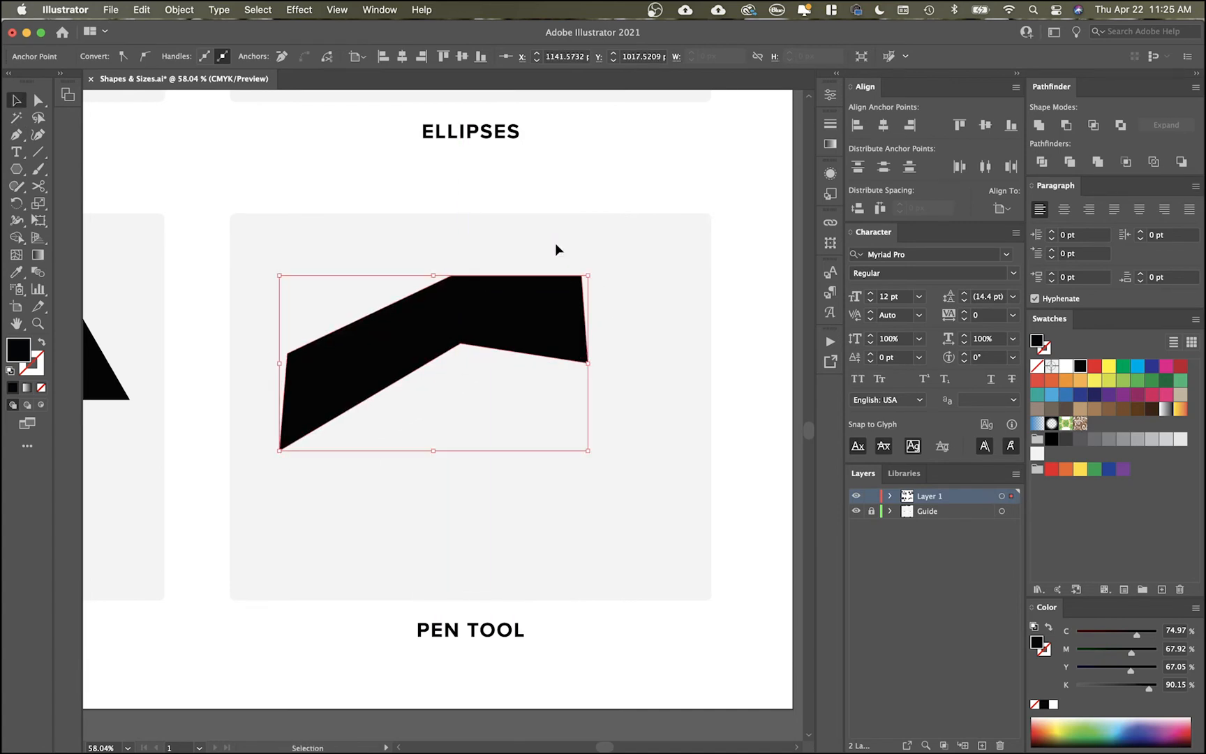
pyautogui.click(592, 452)
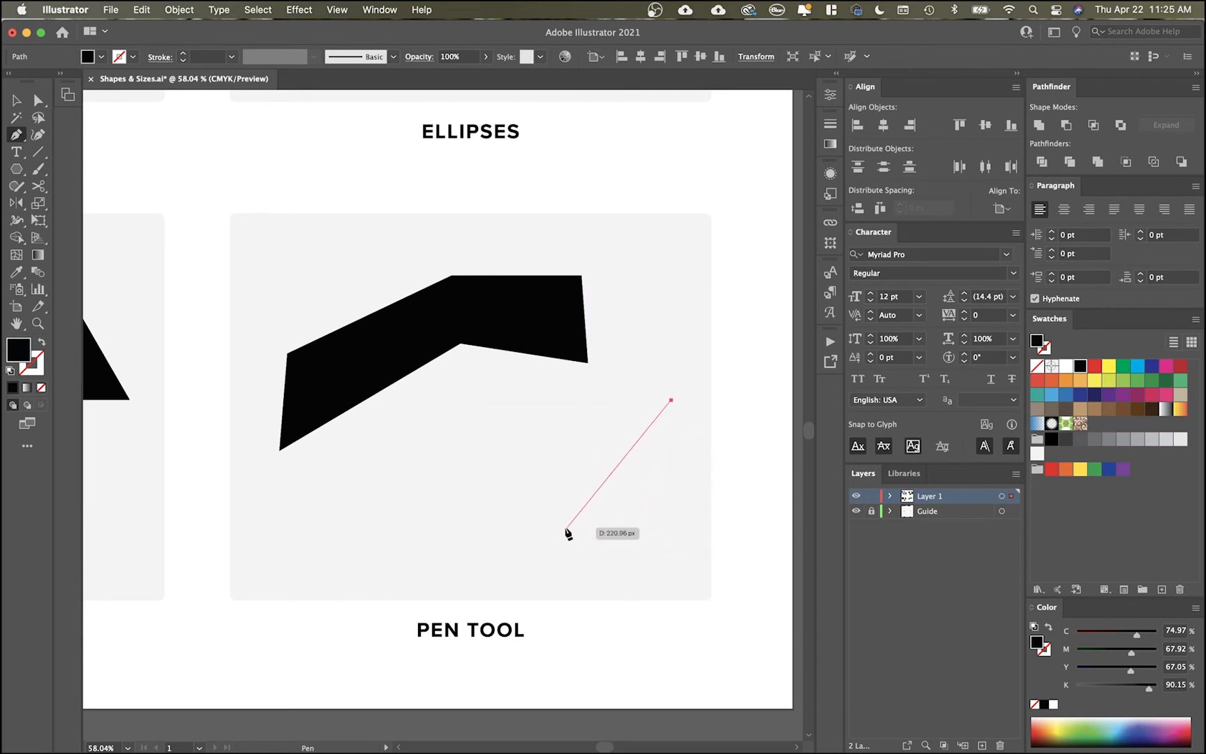
pyautogui.moveTo(563, 535)
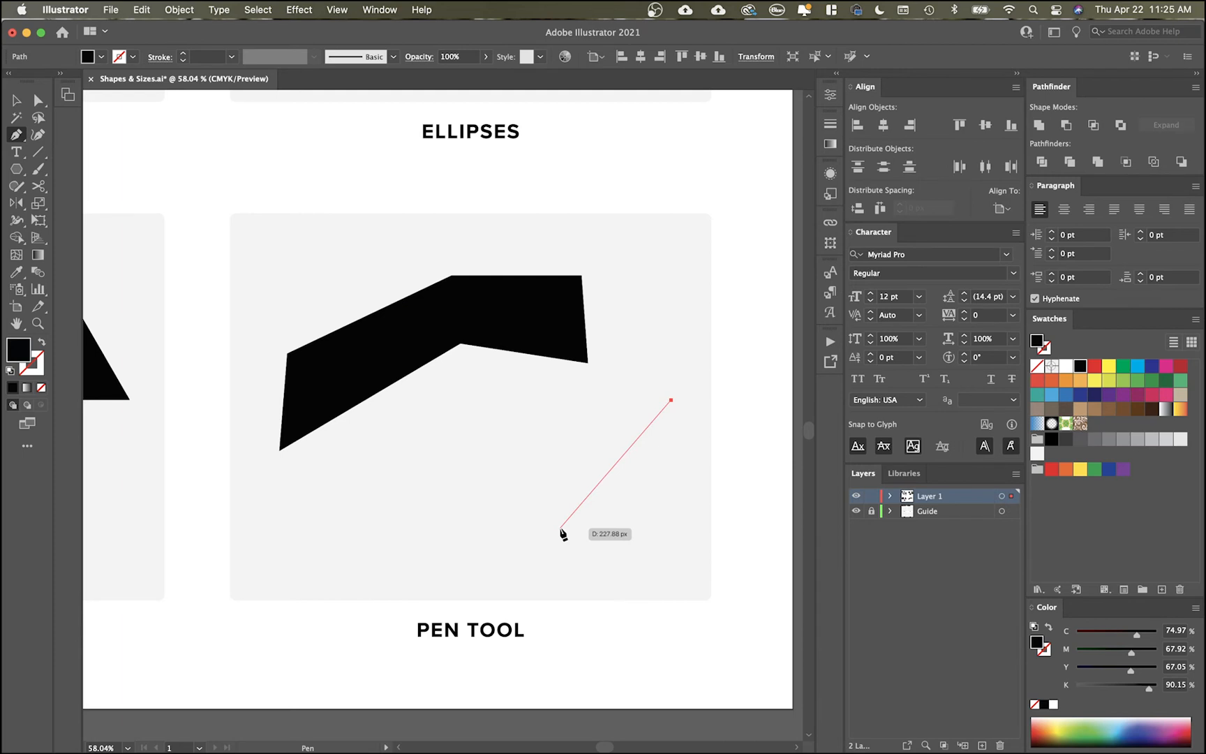
pyautogui.moveTo(561, 529); pyautogui.dragTo(437, 536)
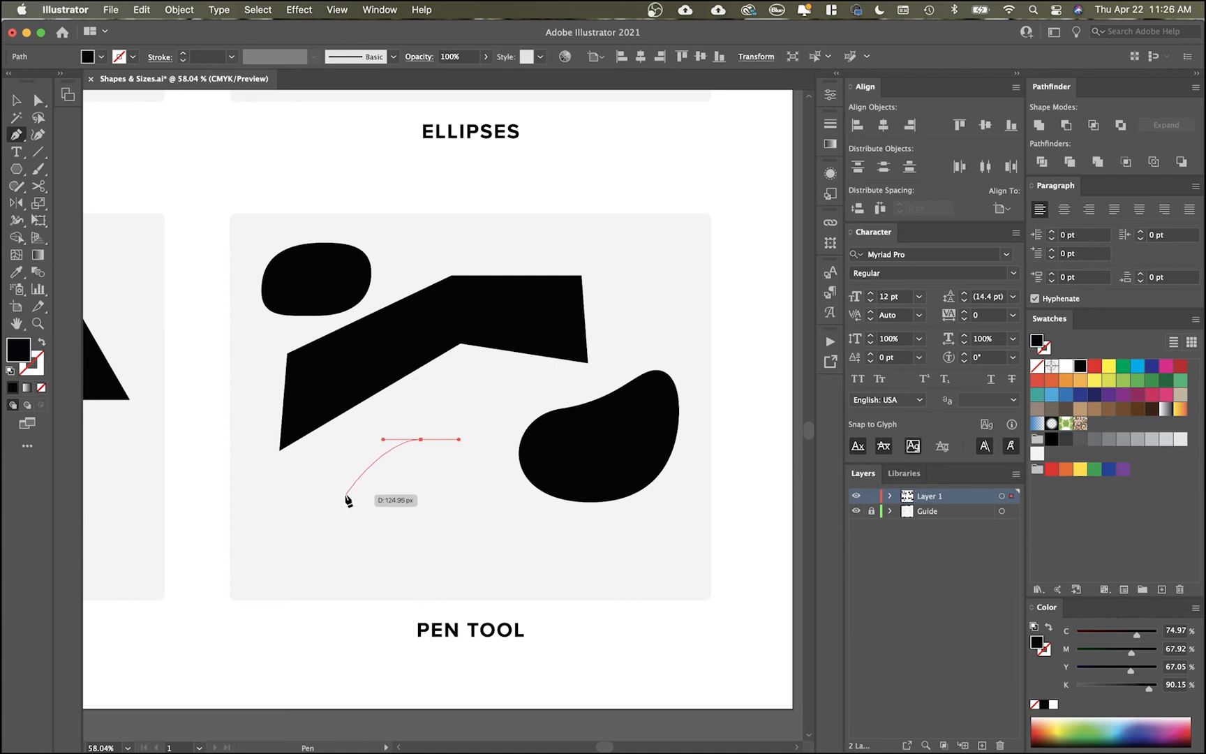
pyautogui.moveTo(345, 506); pyautogui.dragTo(677, 503)
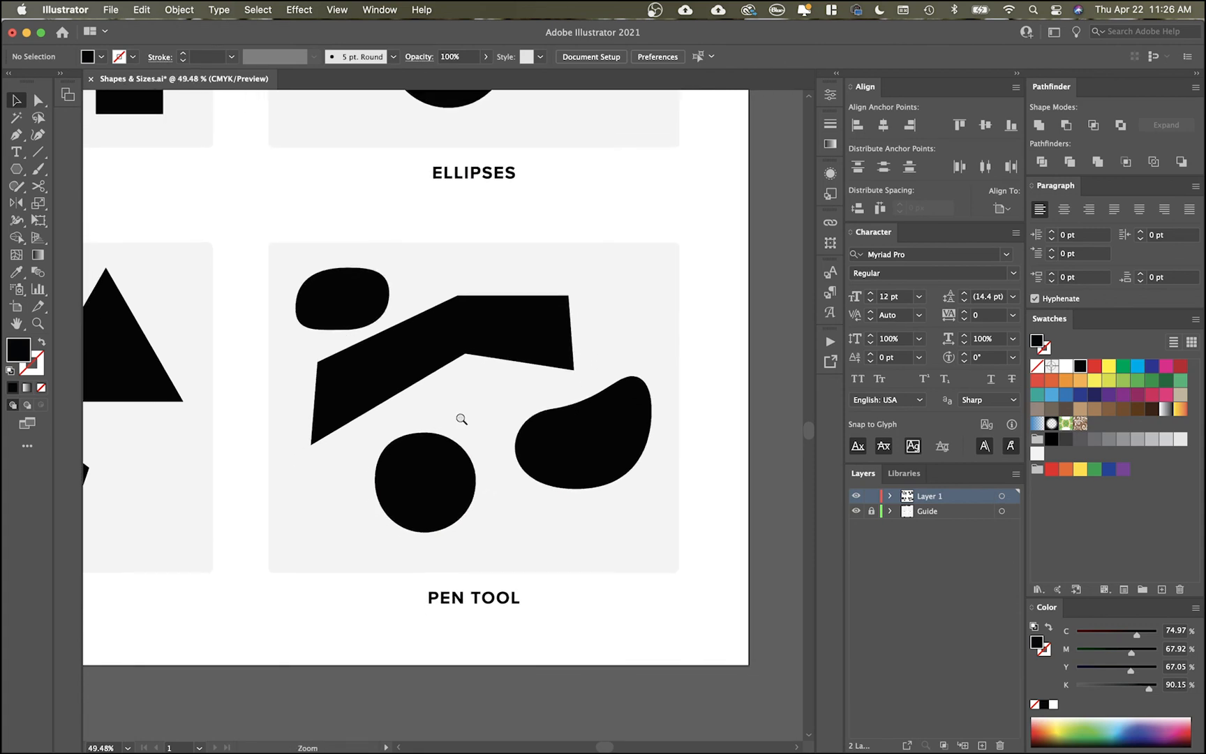
# Step: Fit the whole artboard in view, then scale down the lower Ellipses circle and resize the pentagon
pyautogui.press('cmd+0')
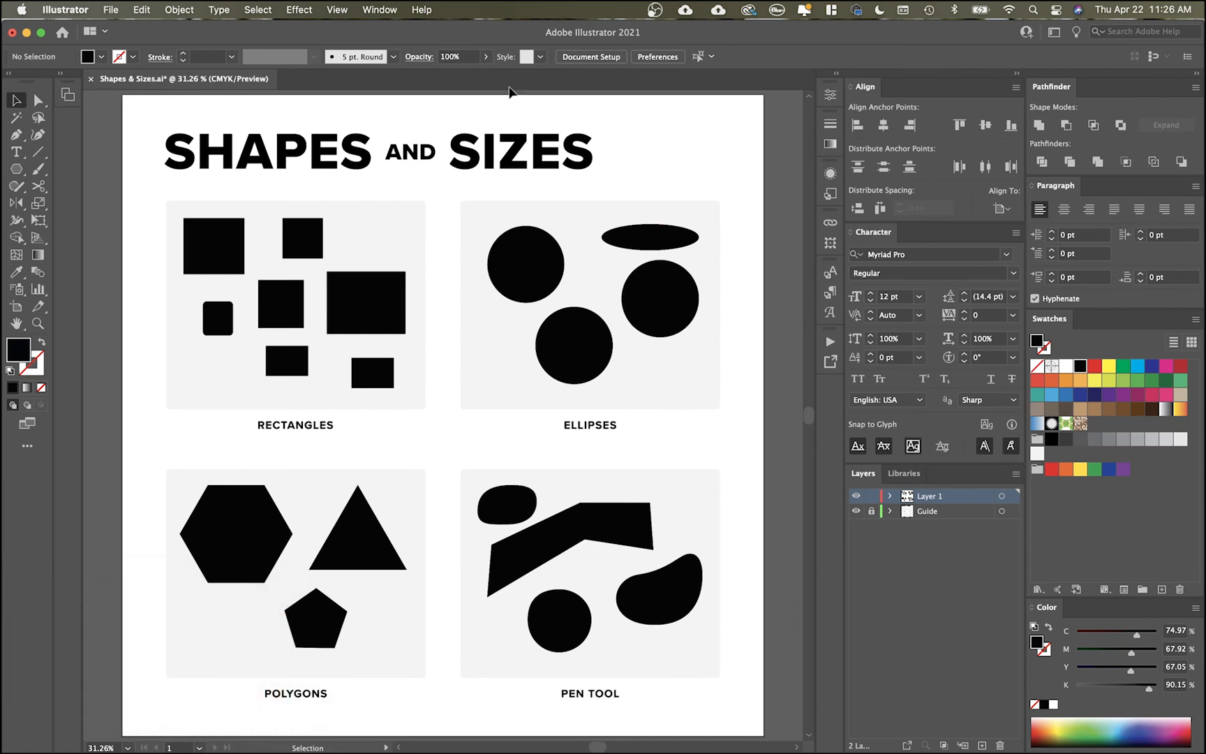
pyautogui.moveTo(444, 359)
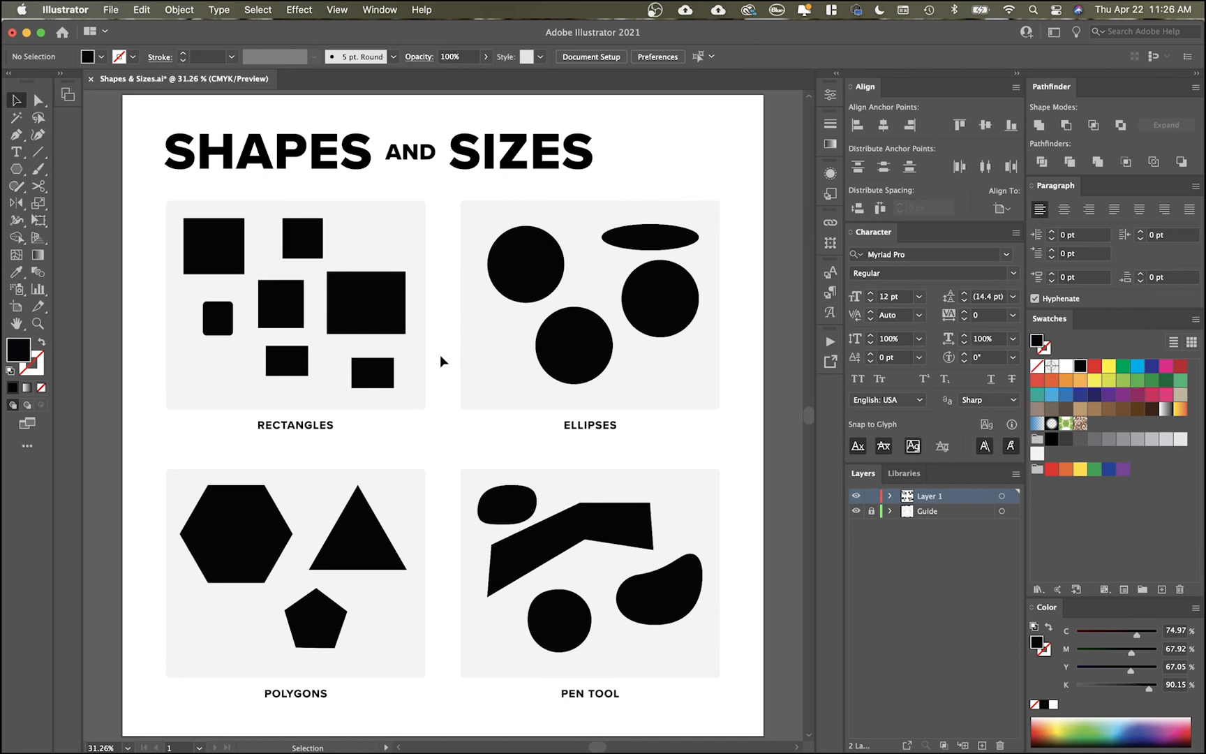
pyautogui.click(572, 345)
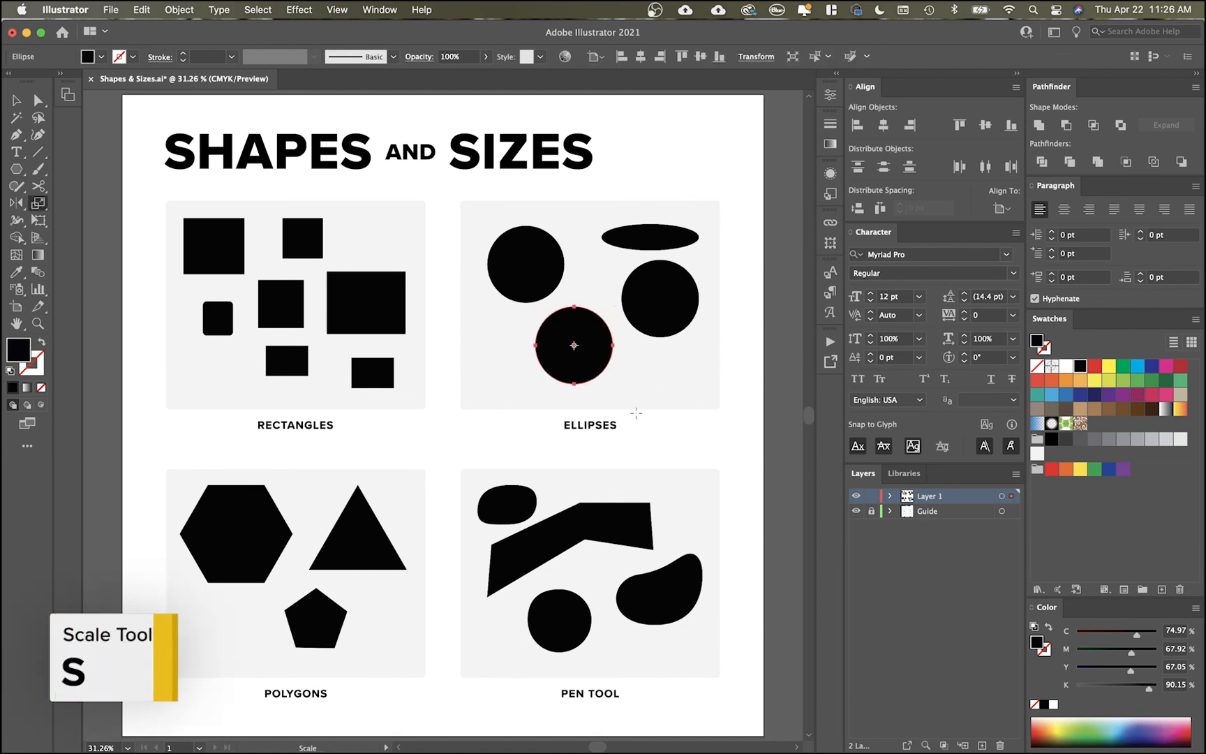
pyautogui.moveTo(574, 345); pyautogui.dragTo(661, 407)
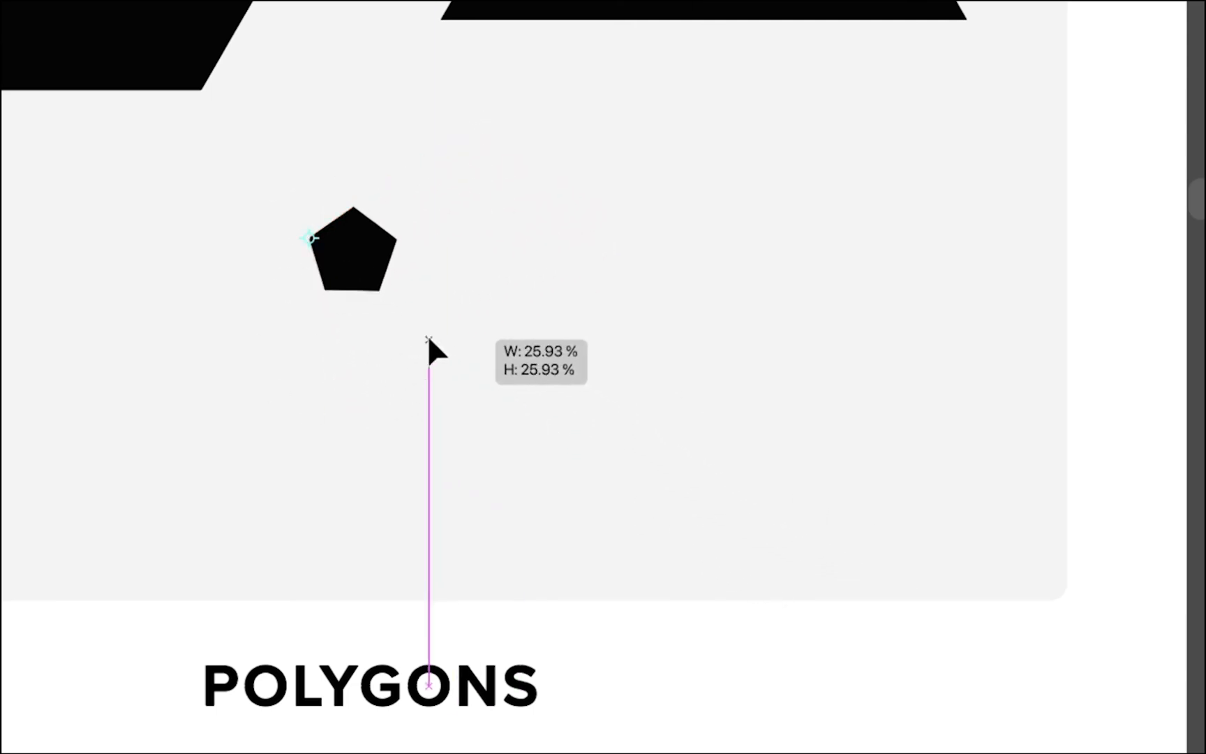
pyautogui.moveTo(432, 351); pyautogui.dragTo(796, 635)
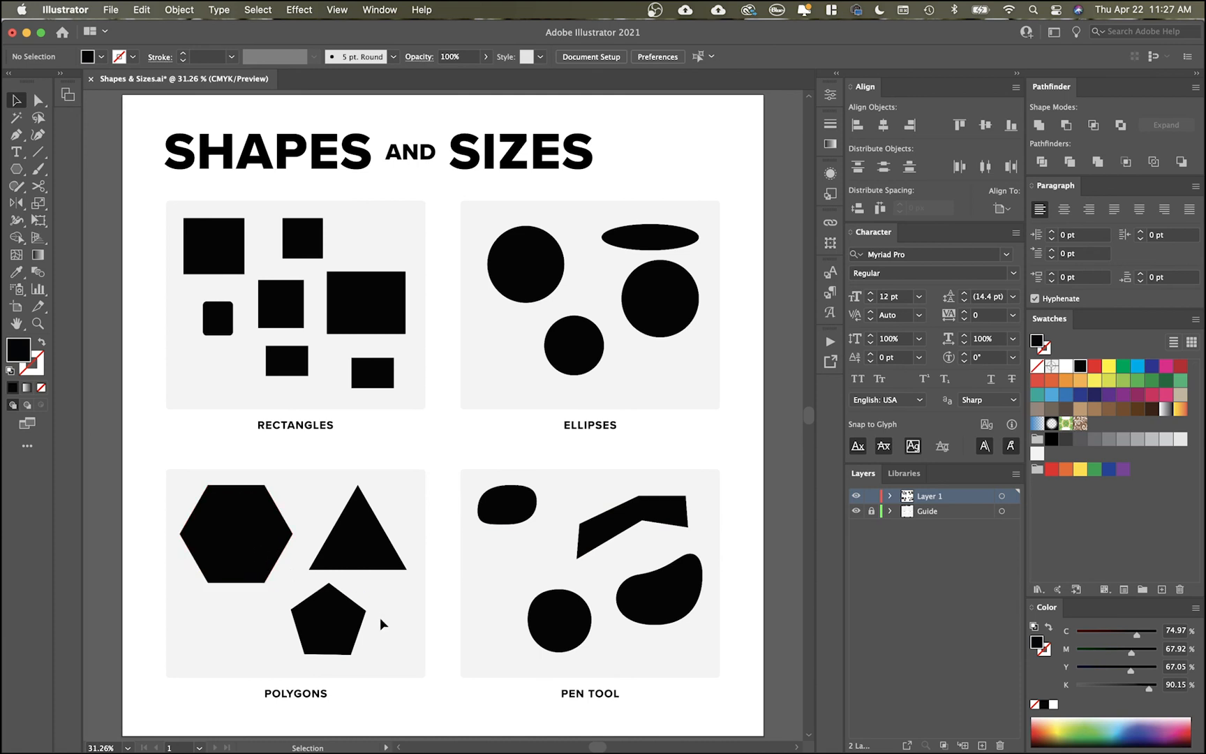
pyautogui.moveTo(461, 444)
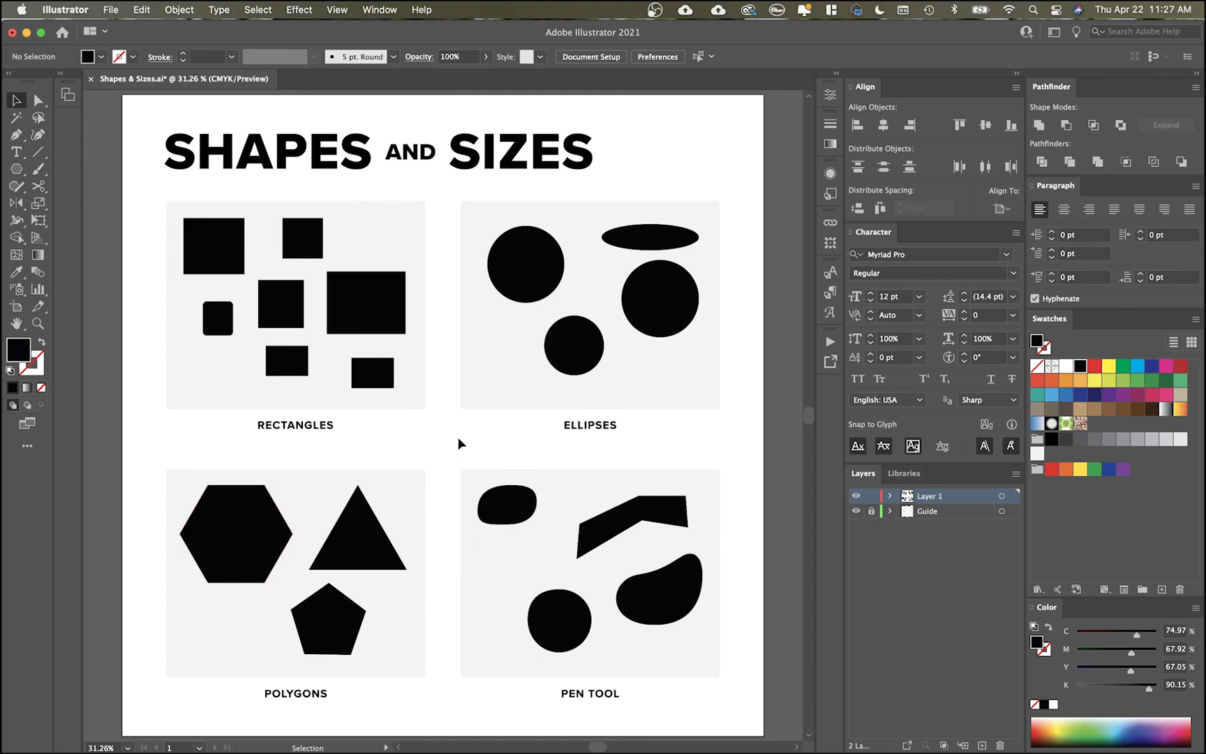